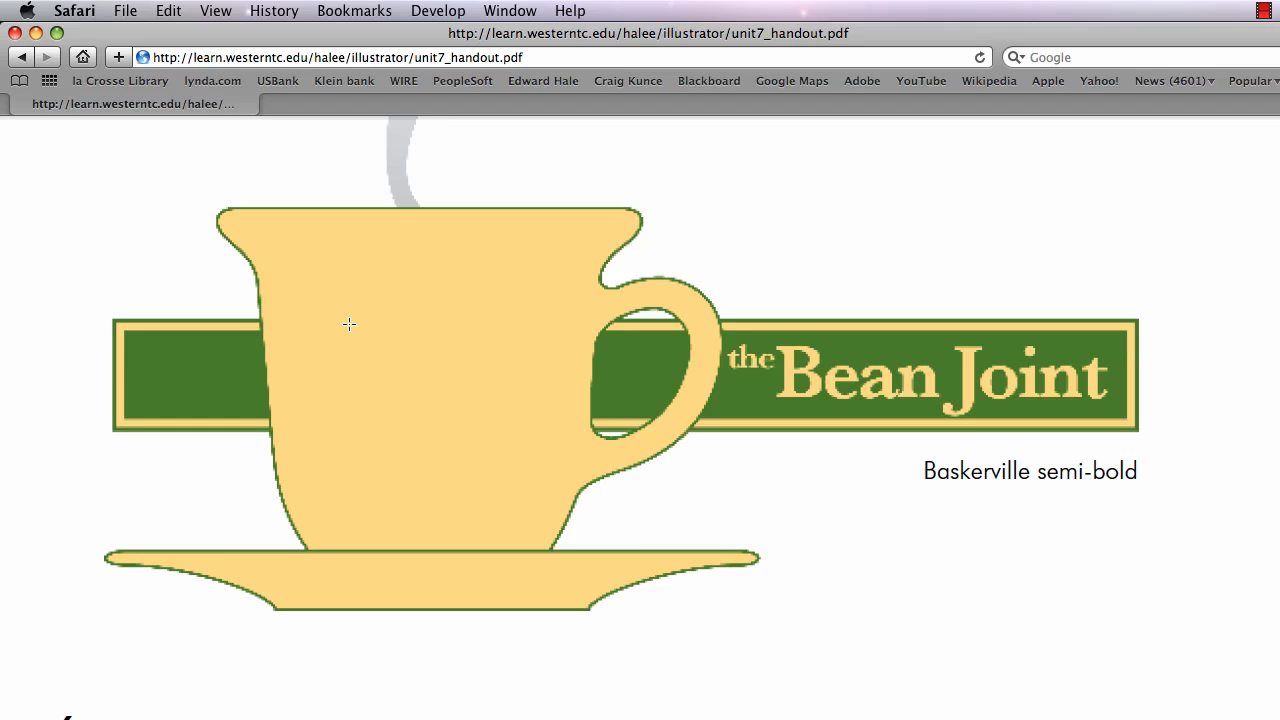
{"action": "mouse_move", "coordinate": [590, 292]}
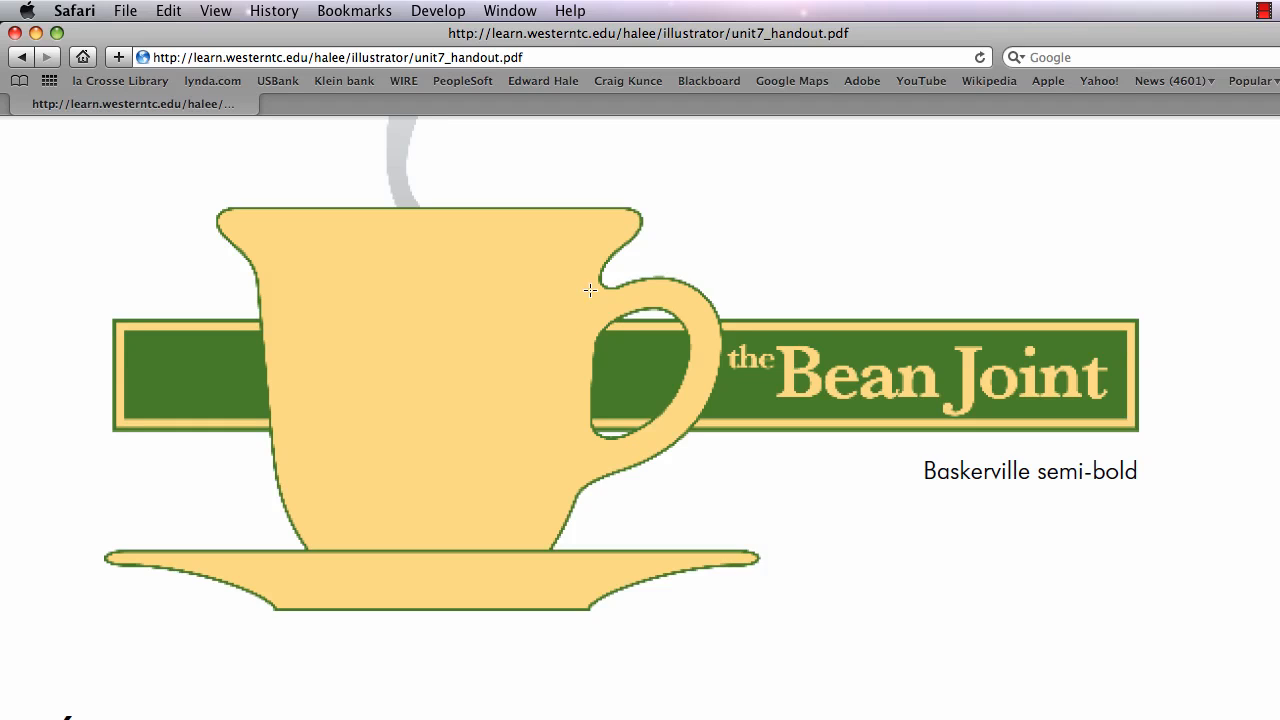
{"action": "mouse_move", "coordinate": [620, 448]}
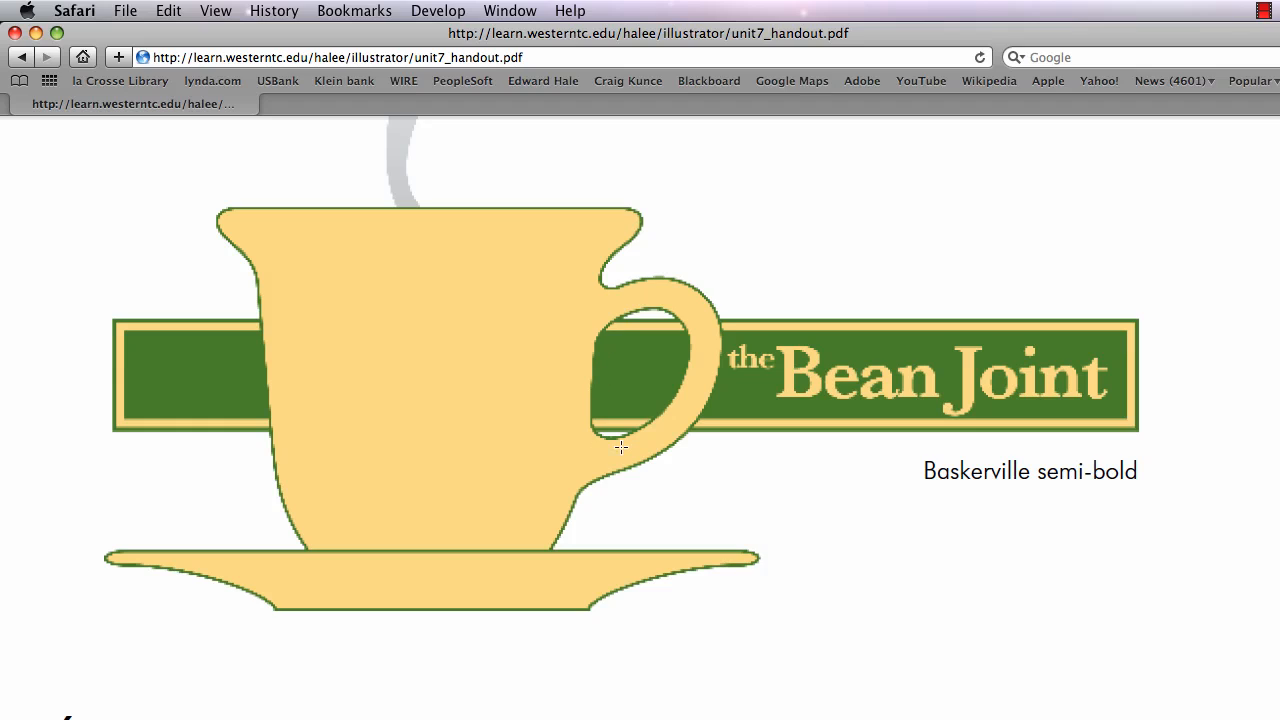
{"action": "mouse_move", "coordinate": [696, 312]}
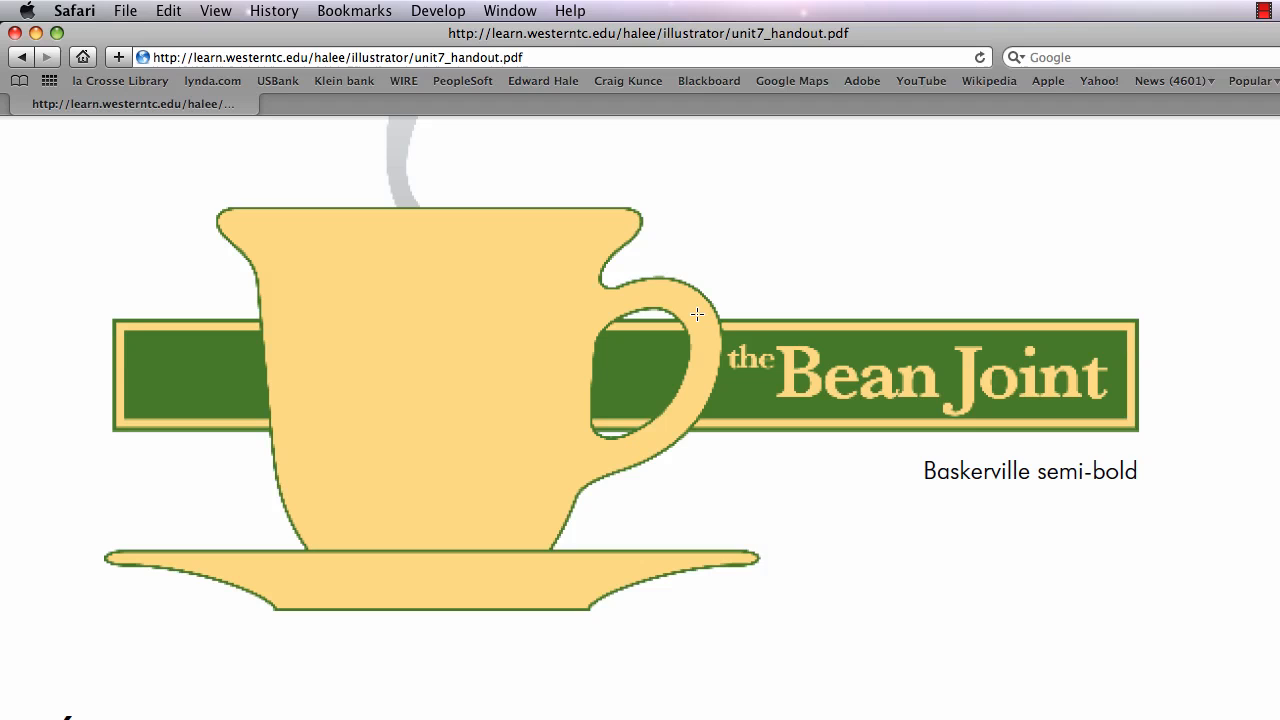
Step: Switch from the Safari handout over to Adobe Illustrator
{"action": "left_click", "coordinate": [240, 524]}
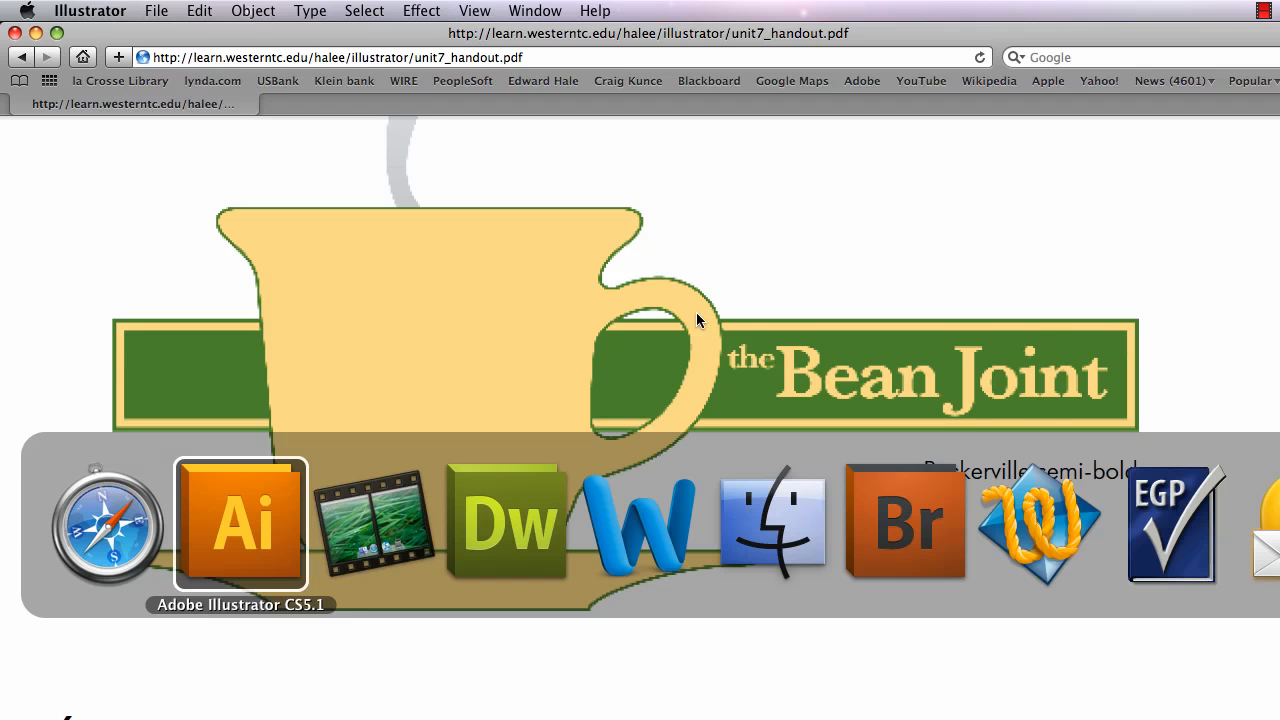
Step: Pen-draw the left half of the cup profile and saucer with curved rim and base points
{"action": "left_click", "coordinate": [240, 524]}
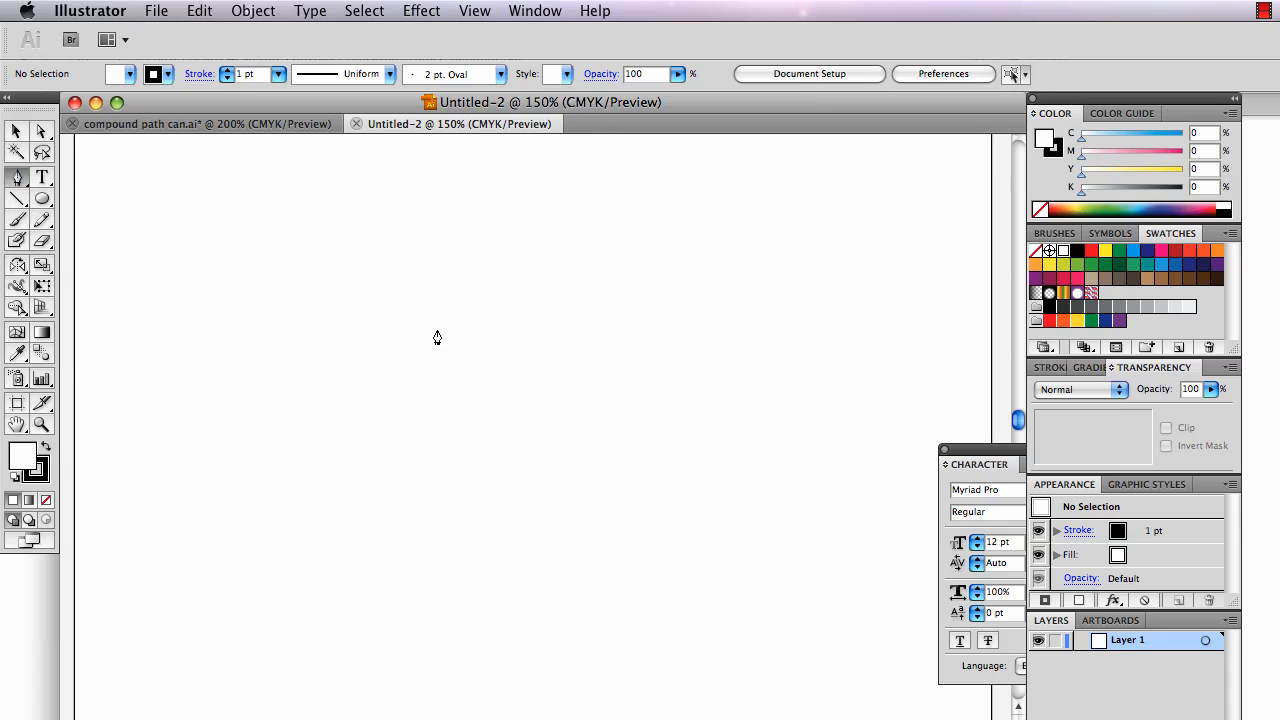
{"action": "mouse_move", "coordinate": [520, 182]}
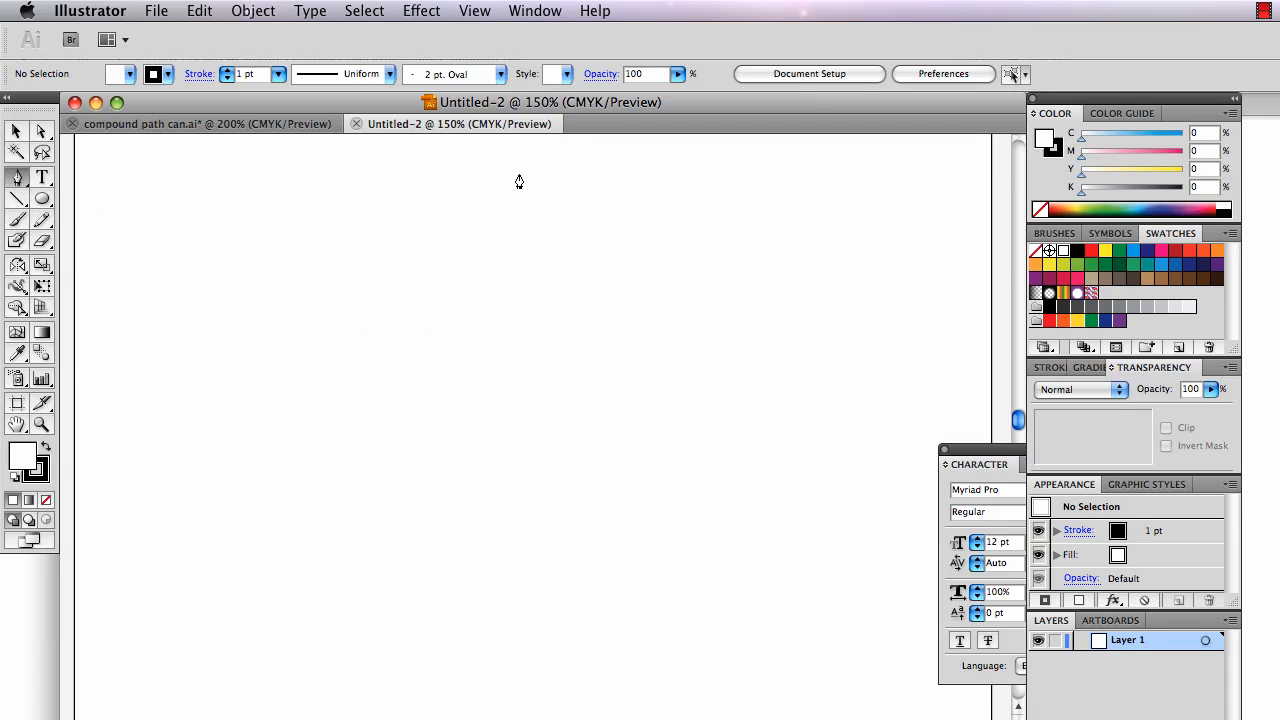
{"action": "mouse_move", "coordinate": [512, 324]}
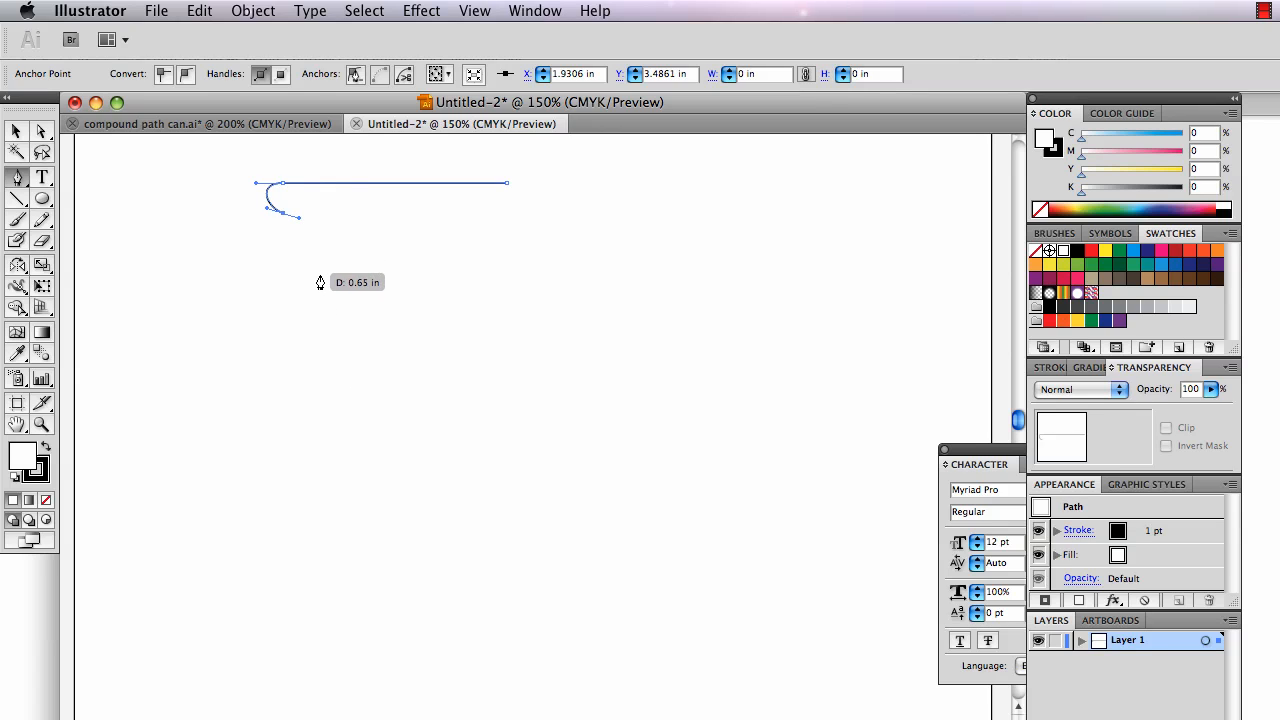
{"action": "left_click_drag", "start_coordinate": [284, 220], "coordinate": [322, 290]}
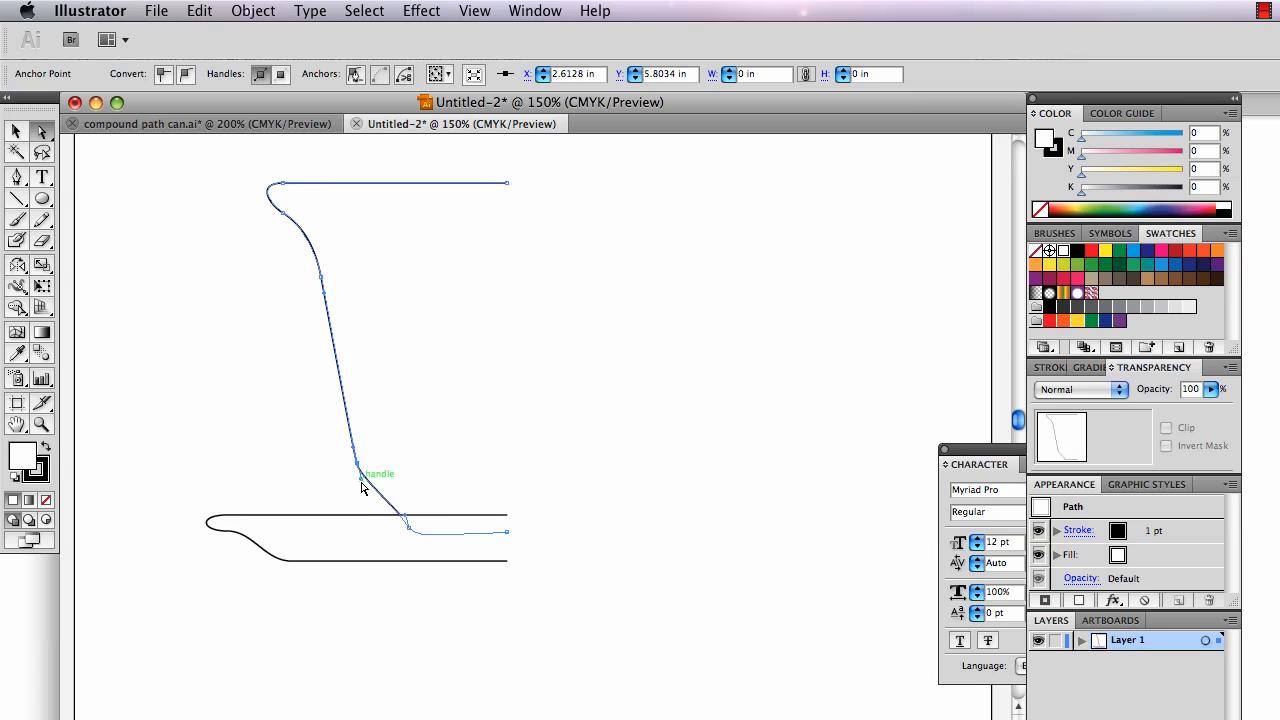
{"action": "left_click_drag", "start_coordinate": [360, 472], "coordinate": [384, 510]}
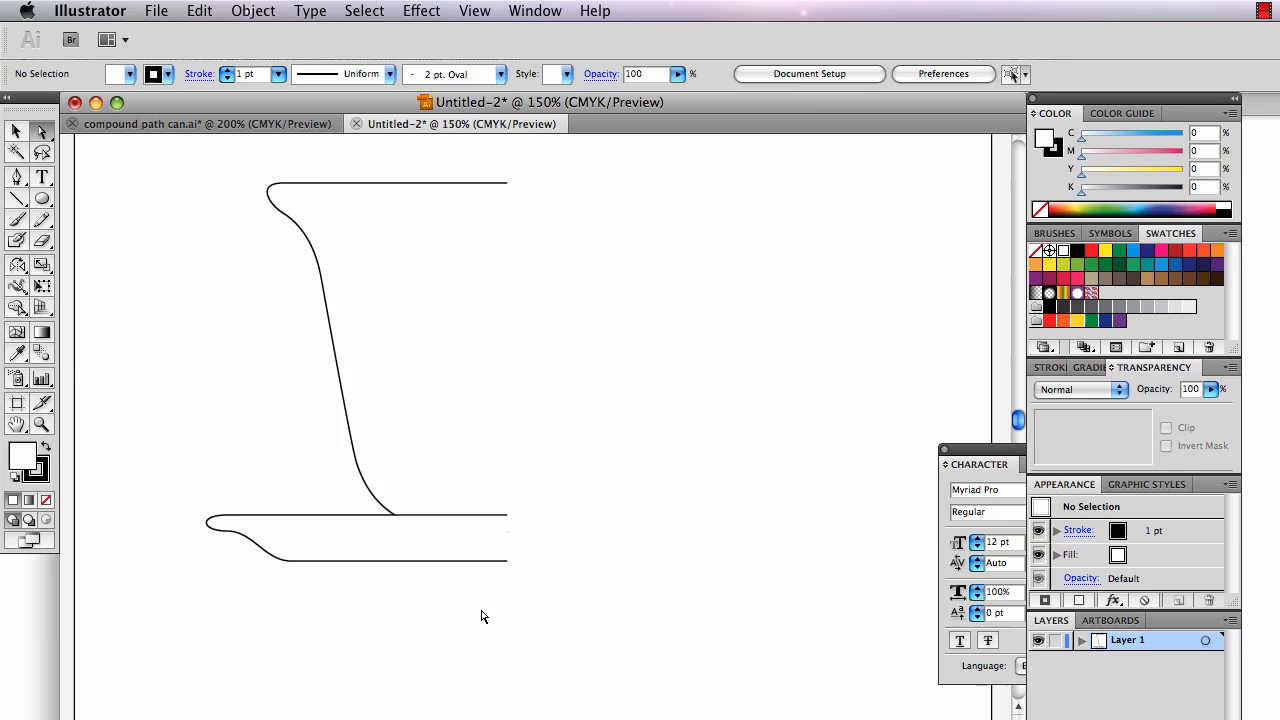
{"action": "mouse_move", "coordinate": [428, 540]}
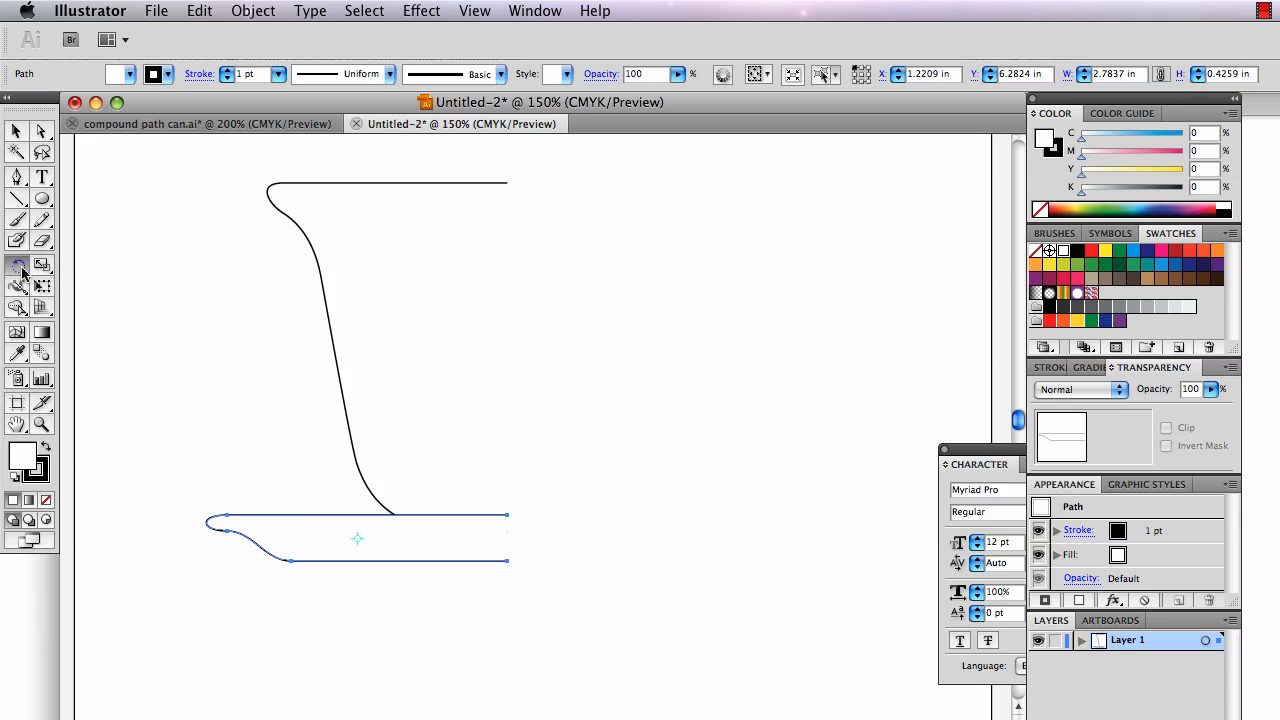
Step: Reflect the saucer half vertically about its right end as a copy
{"action": "left_click", "coordinate": [16, 272]}
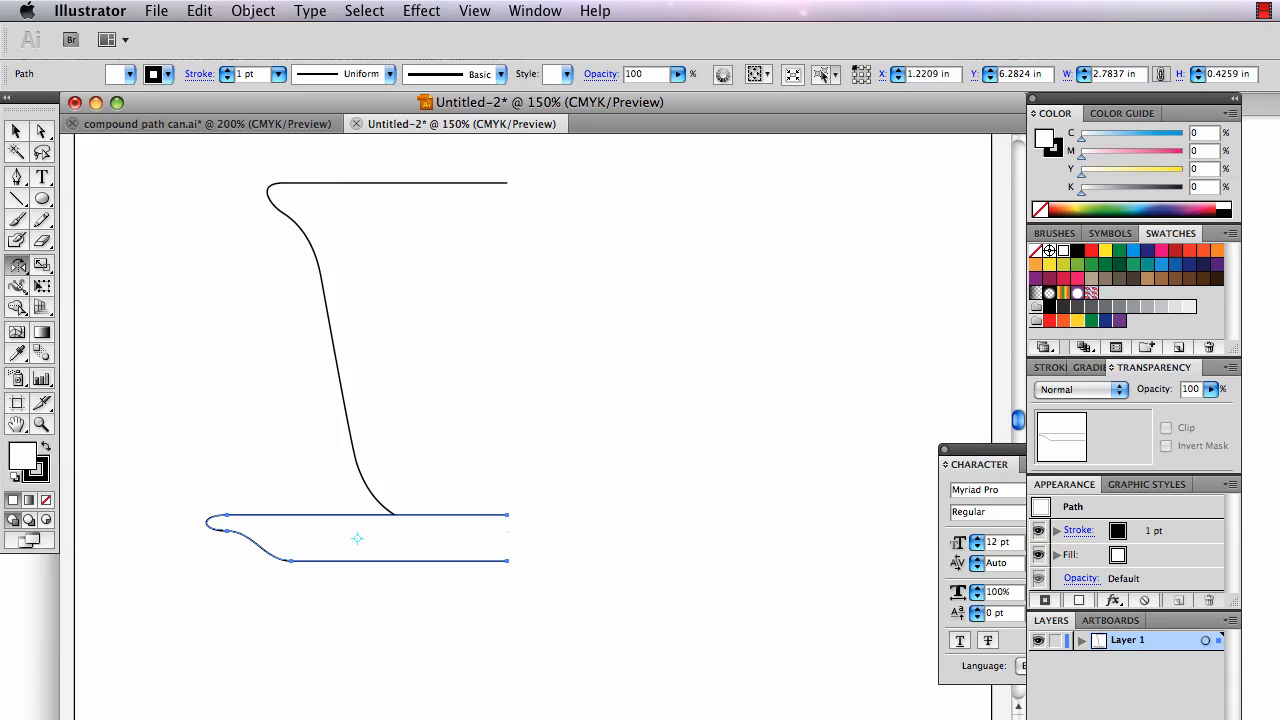
{"action": "mouse_move", "coordinate": [506, 512]}
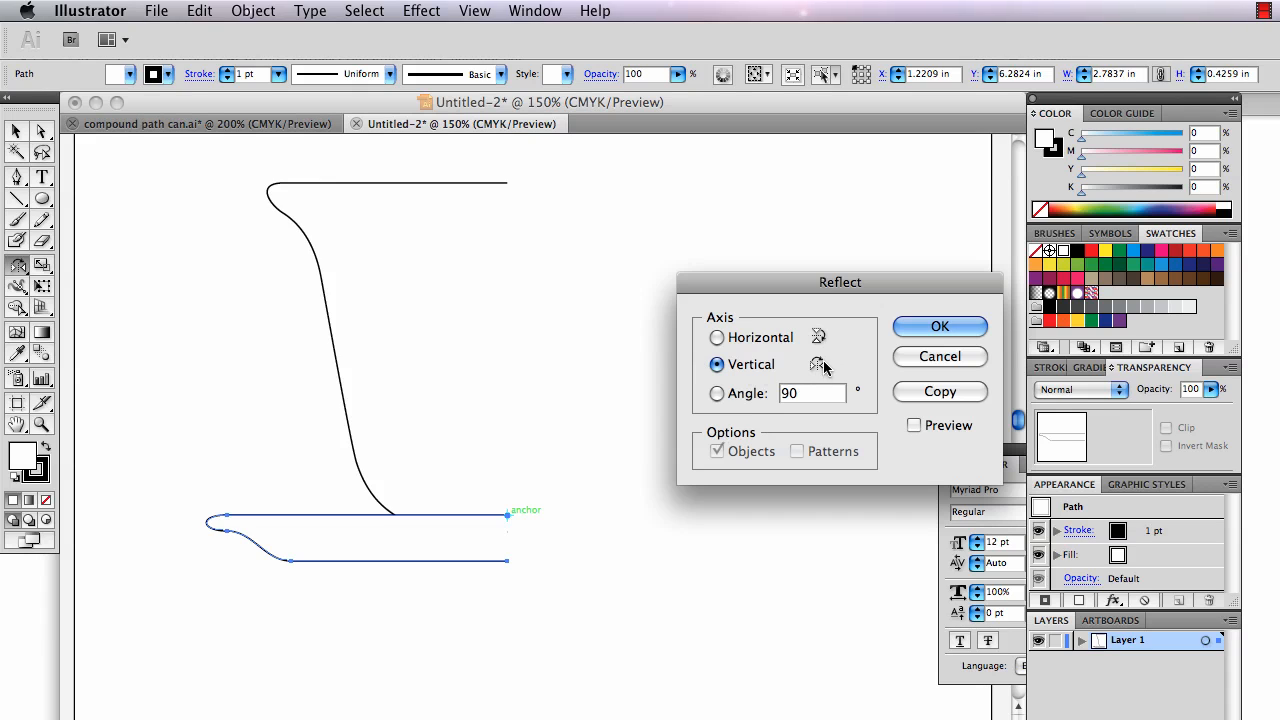
{"action": "mouse_move", "coordinate": [924, 390]}
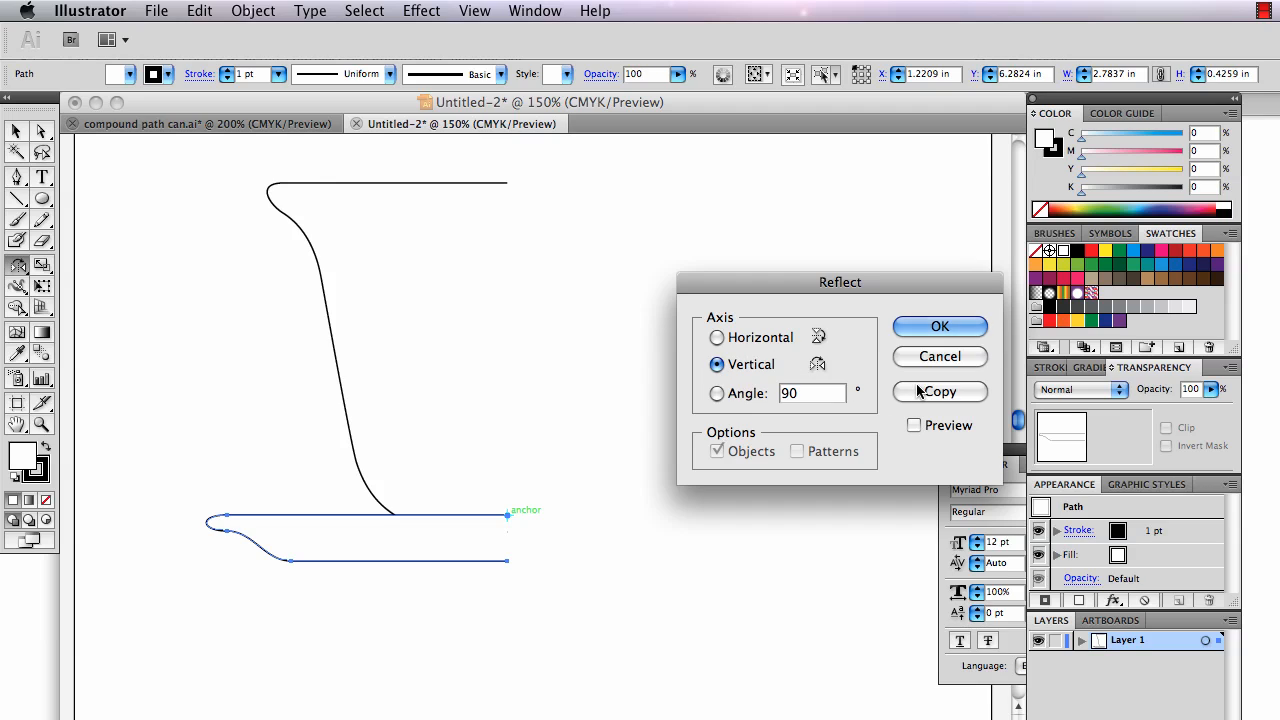
{"action": "left_click", "coordinate": [940, 390]}
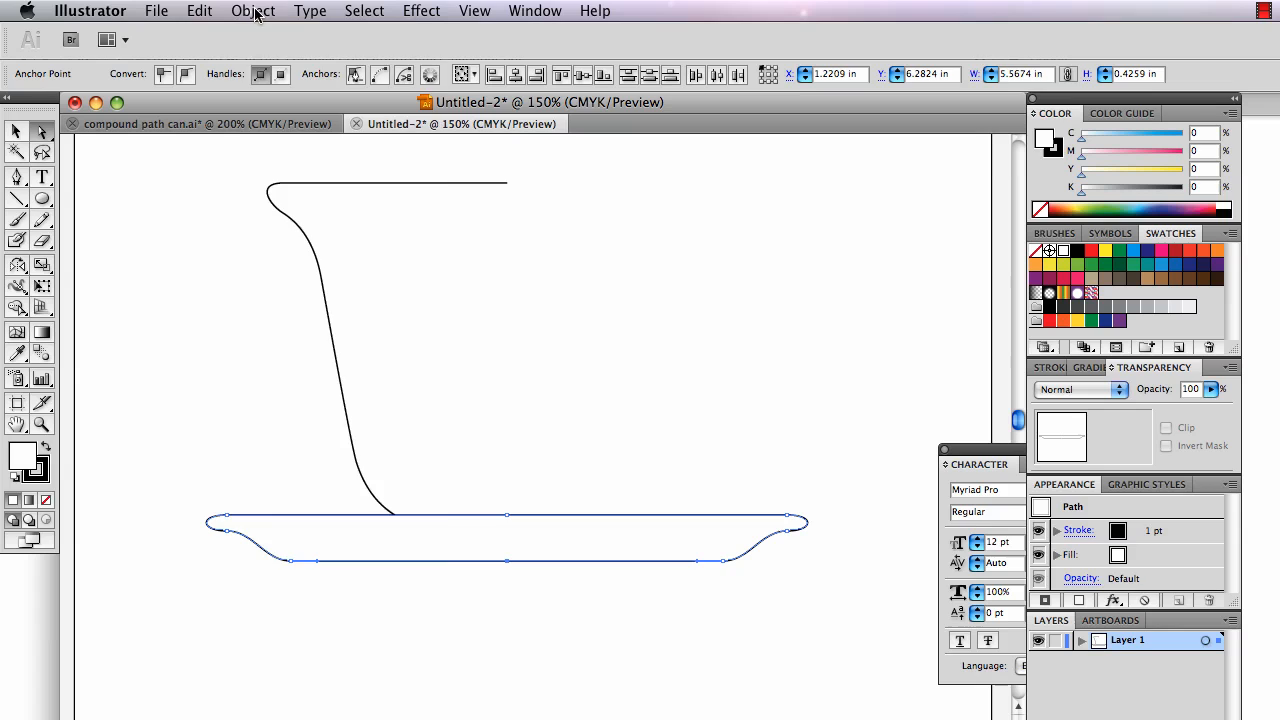
Step: Join the two saucer halves' endpoints into one continuous path
{"action": "left_click", "coordinate": [252, 12]}
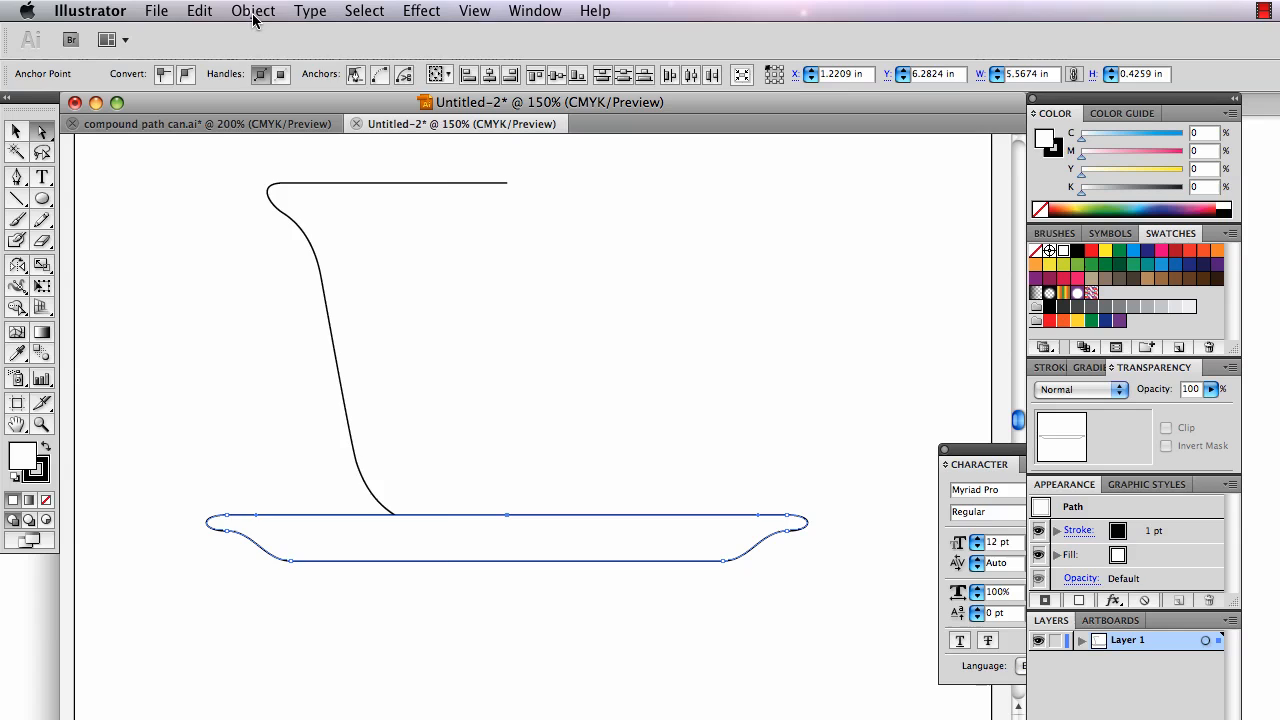
{"action": "left_click", "coordinate": [252, 12]}
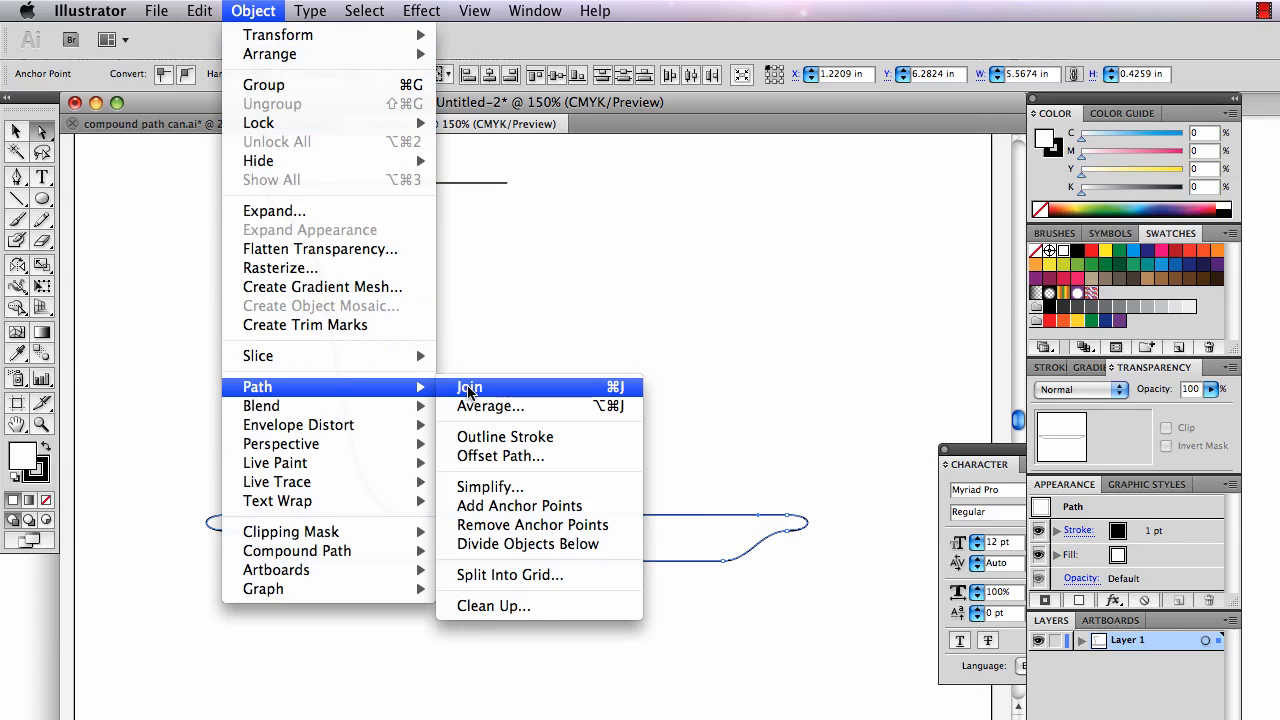
{"action": "left_click", "coordinate": [468, 388]}
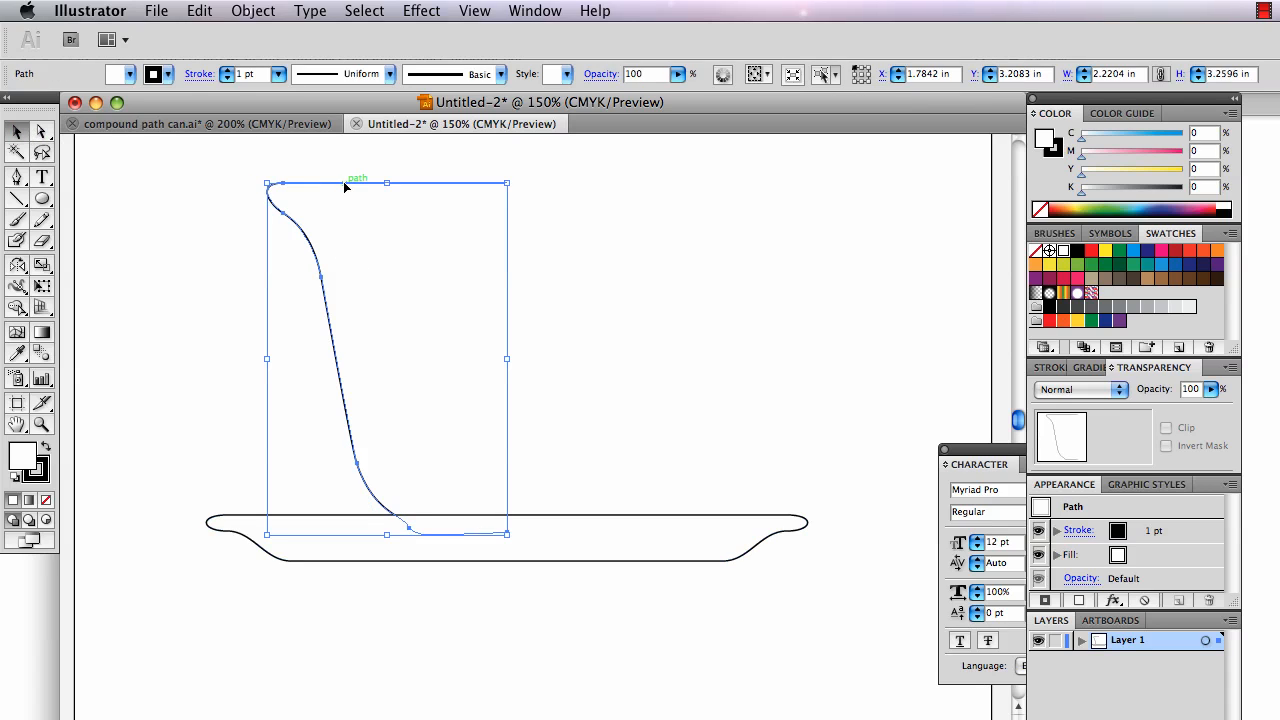
{"action": "mouse_move", "coordinate": [16, 268]}
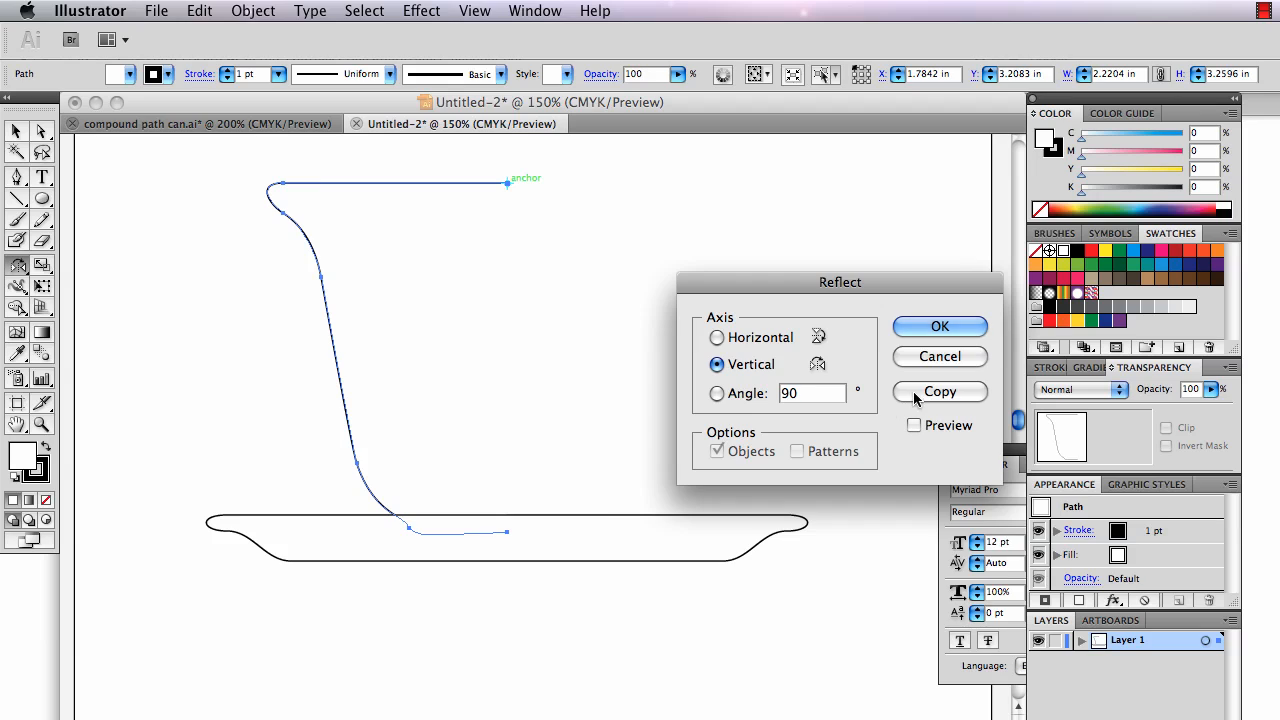
Step: Reflect the cup half vertically about its right end as a copy
{"action": "left_click", "coordinate": [940, 392]}
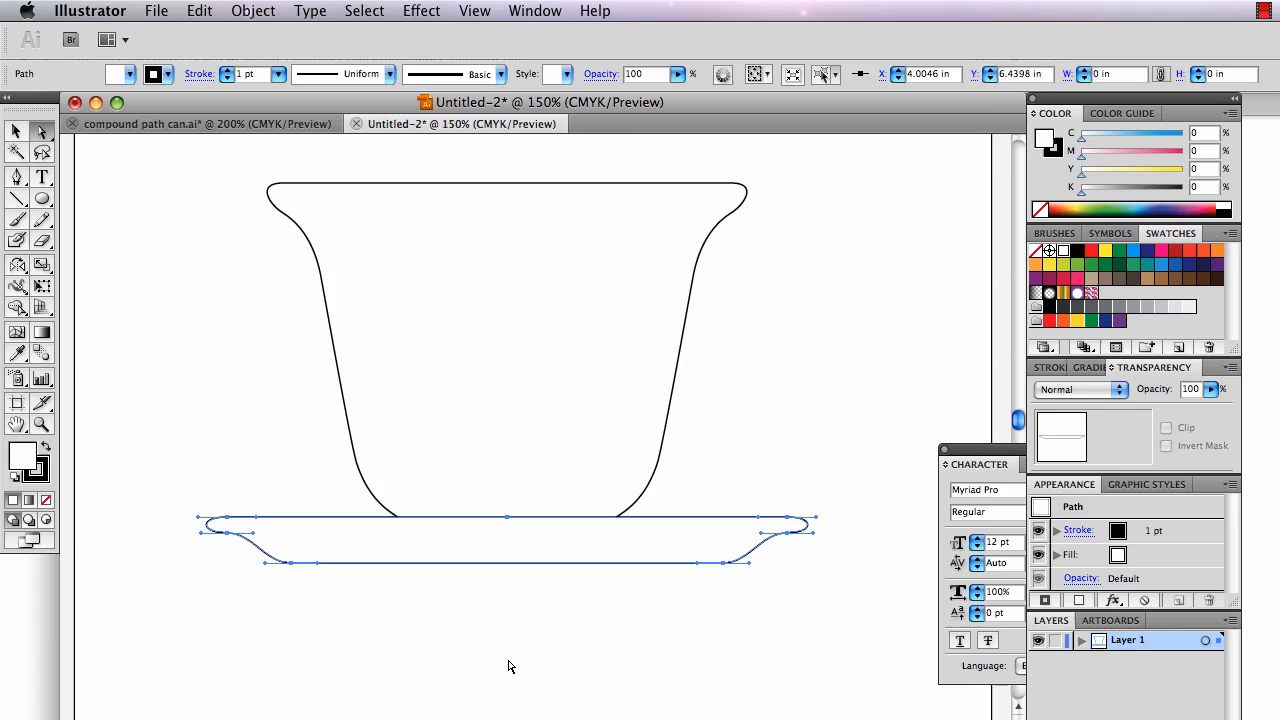
Step: Join the mirrored cup halves into one continuous outline with Cmd-J
{"action": "left_click", "coordinate": [636, 312]}
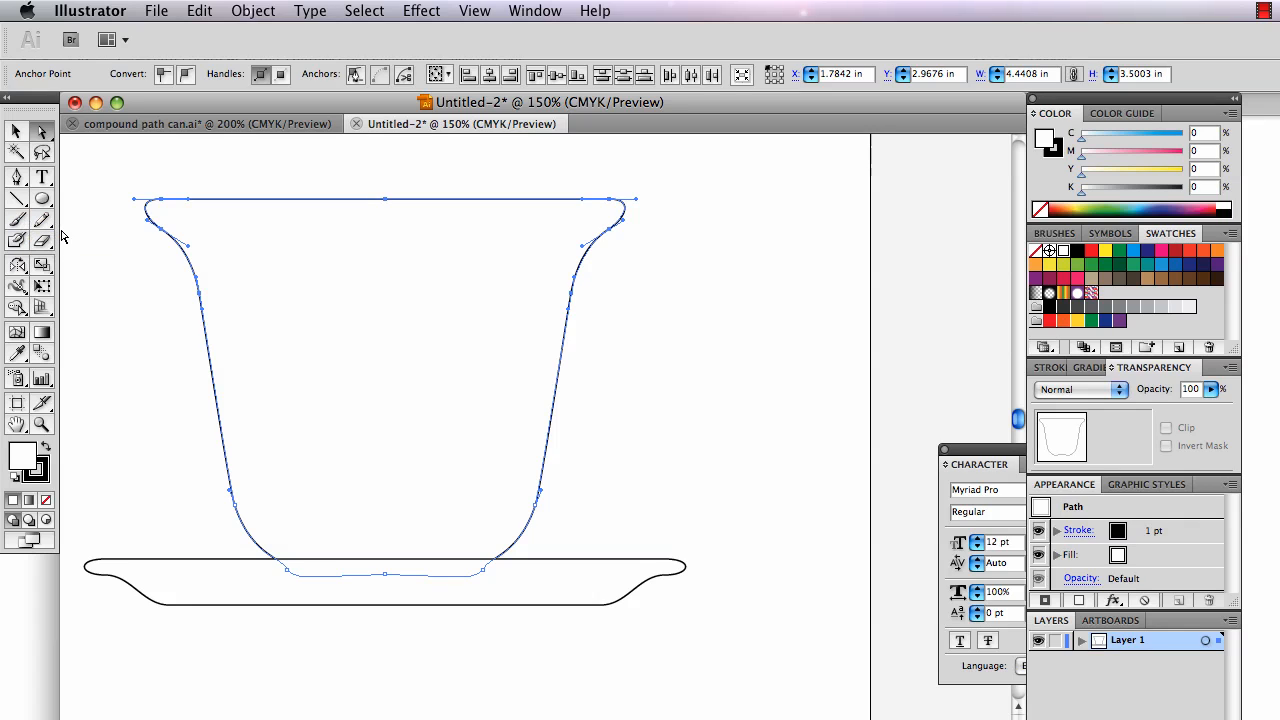
{"action": "mouse_move", "coordinate": [736, 286]}
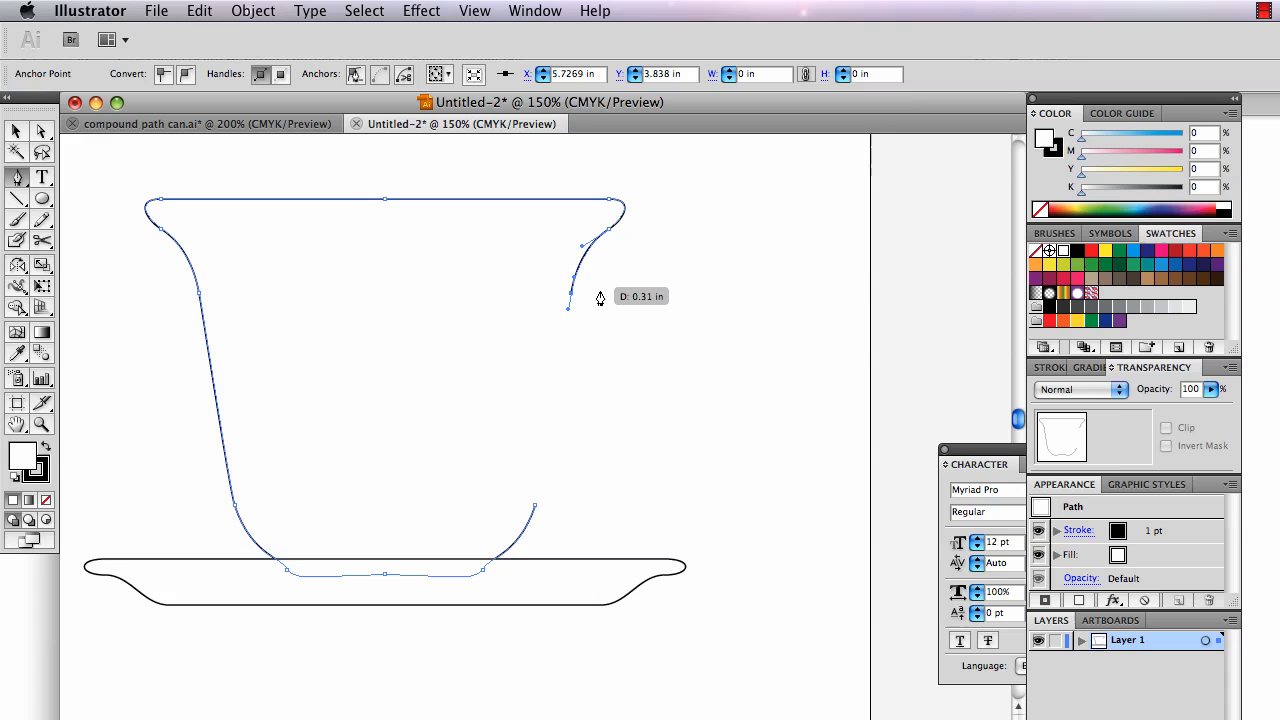
Step: Shape a handle looping out from the cup's right rim and back into the body
{"action": "left_click_drag", "start_coordinate": [568, 312], "coordinate": [596, 280]}
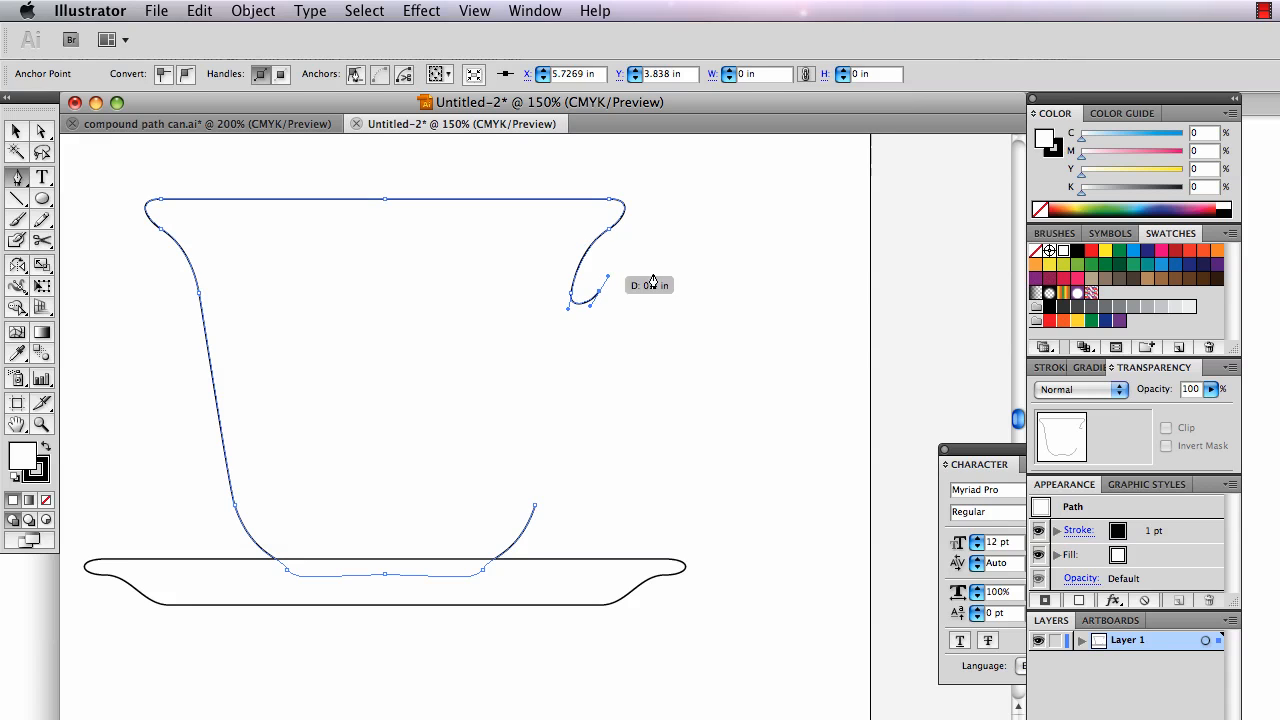
{"action": "left_click", "coordinate": [240, 524]}
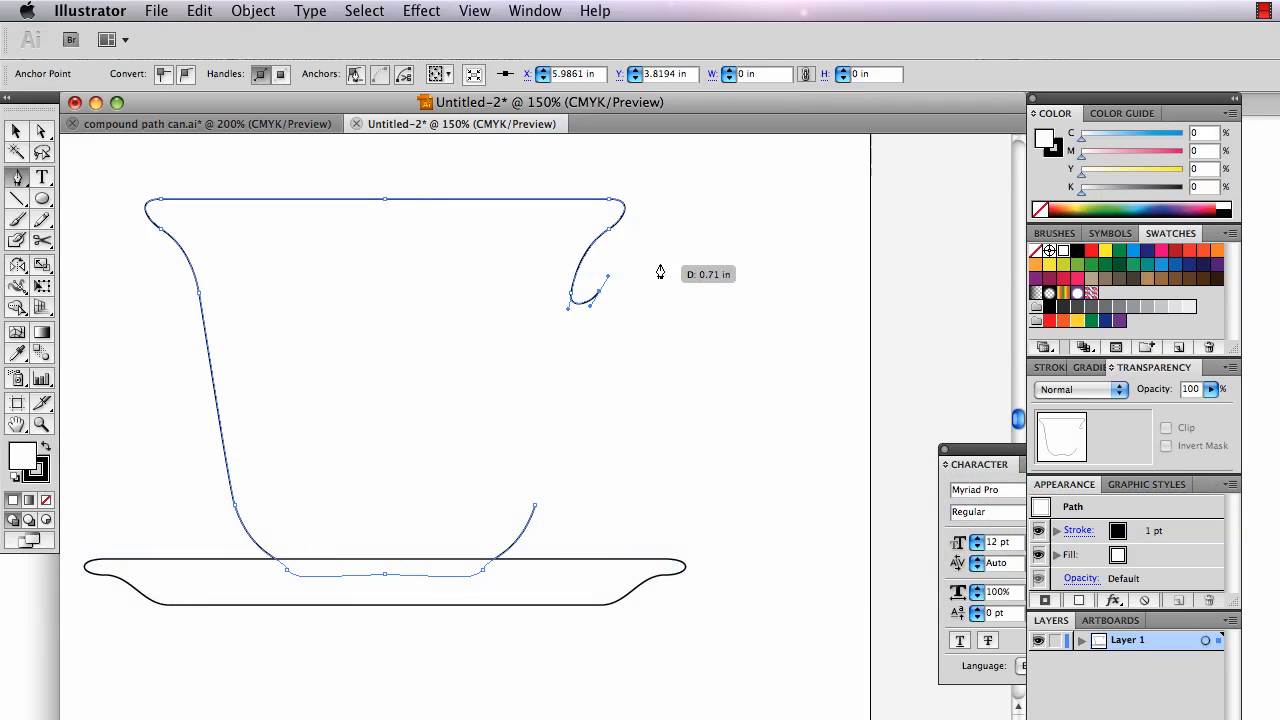
{"action": "mouse_move", "coordinate": [652, 272]}
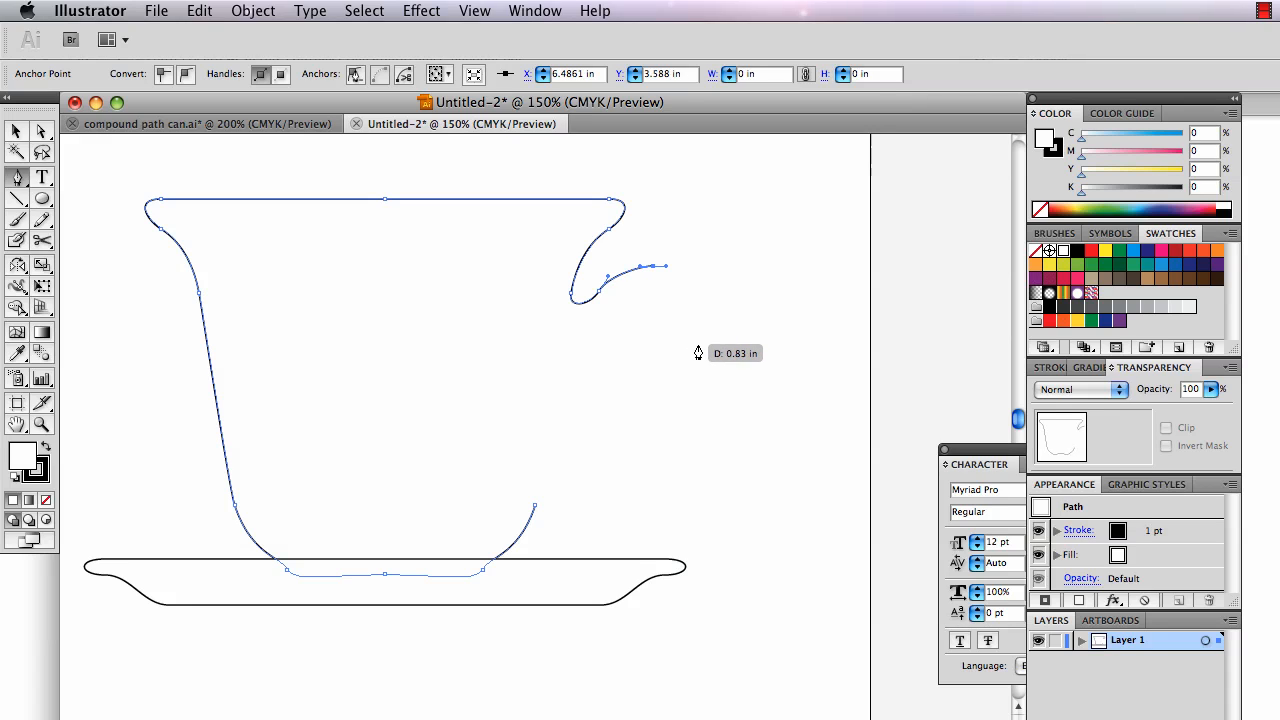
{"action": "left_click_drag", "start_coordinate": [658, 268], "coordinate": [702, 414]}
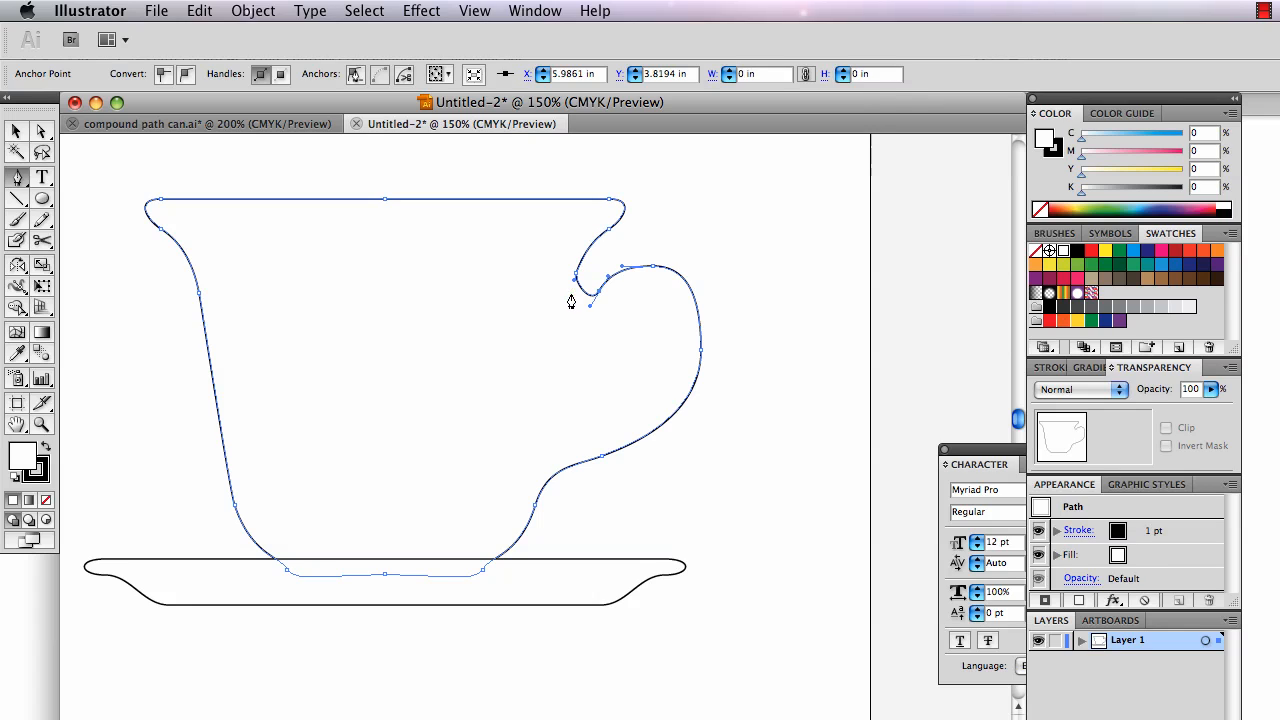
{"action": "mouse_move", "coordinate": [576, 288]}
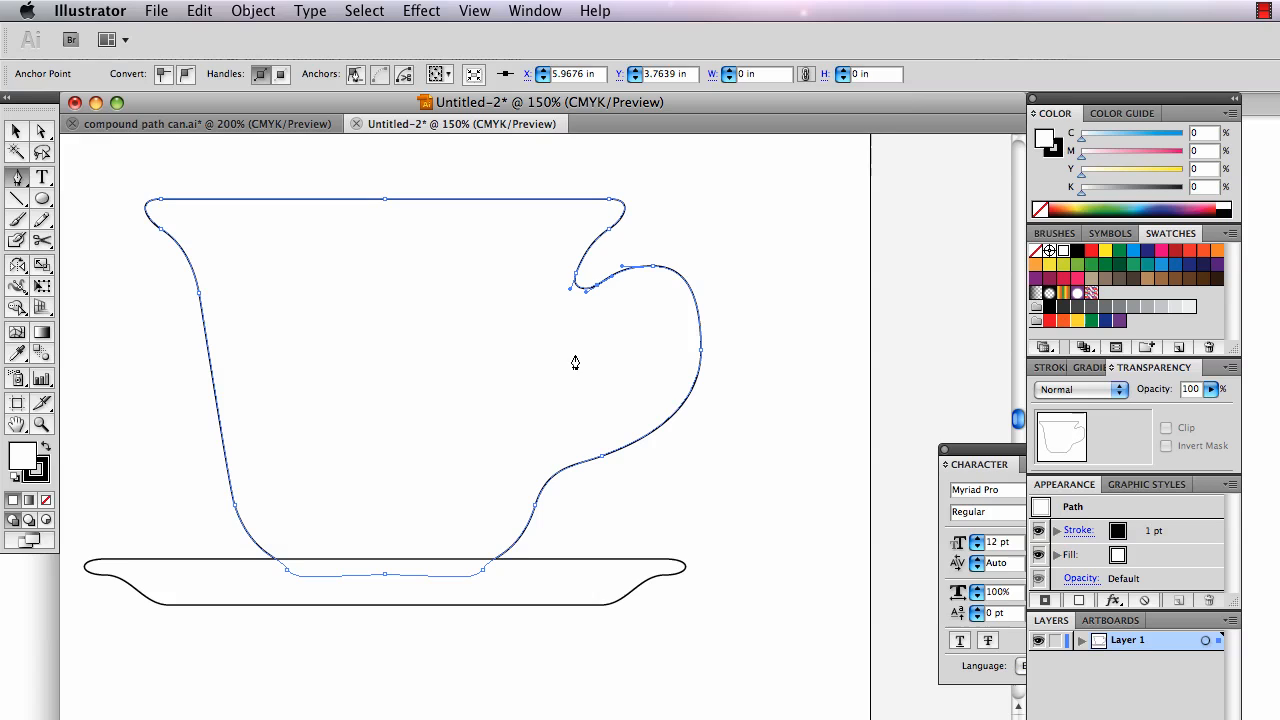
{"action": "mouse_move", "coordinate": [556, 420]}
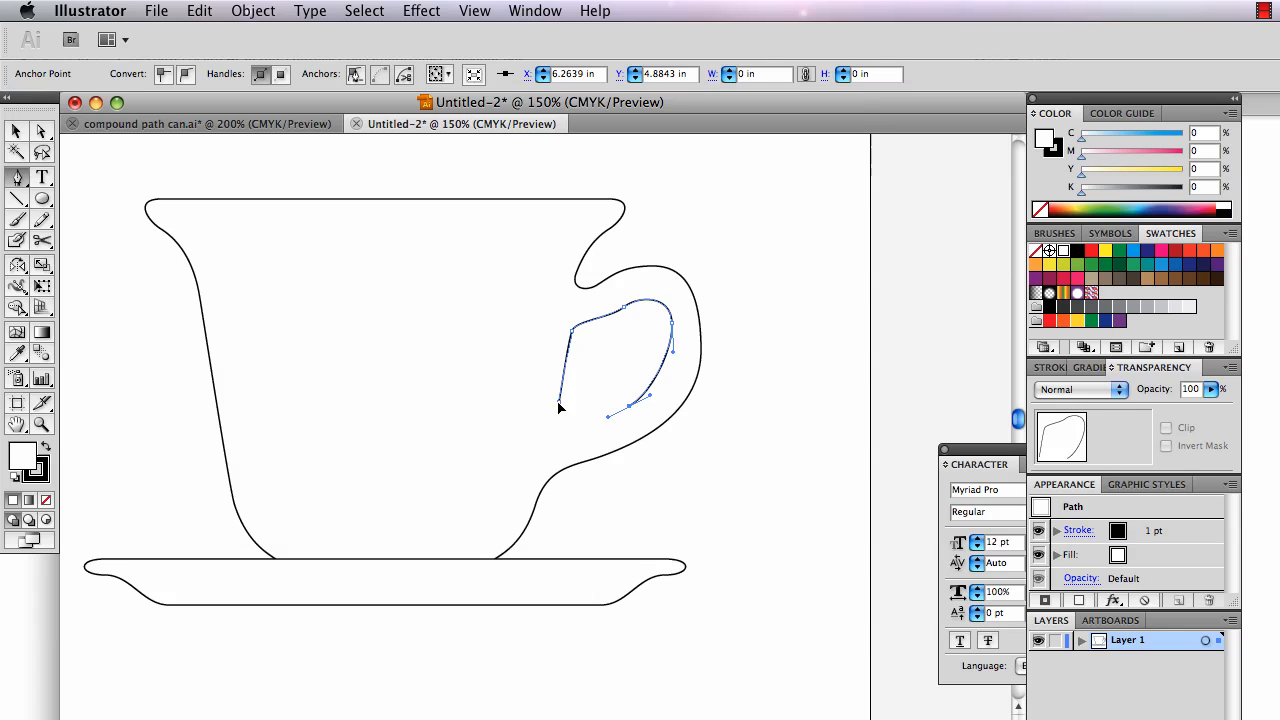
Step: Draw the closed inner opening inside the handle loop and deselect it
{"action": "left_click", "coordinate": [562, 410]}
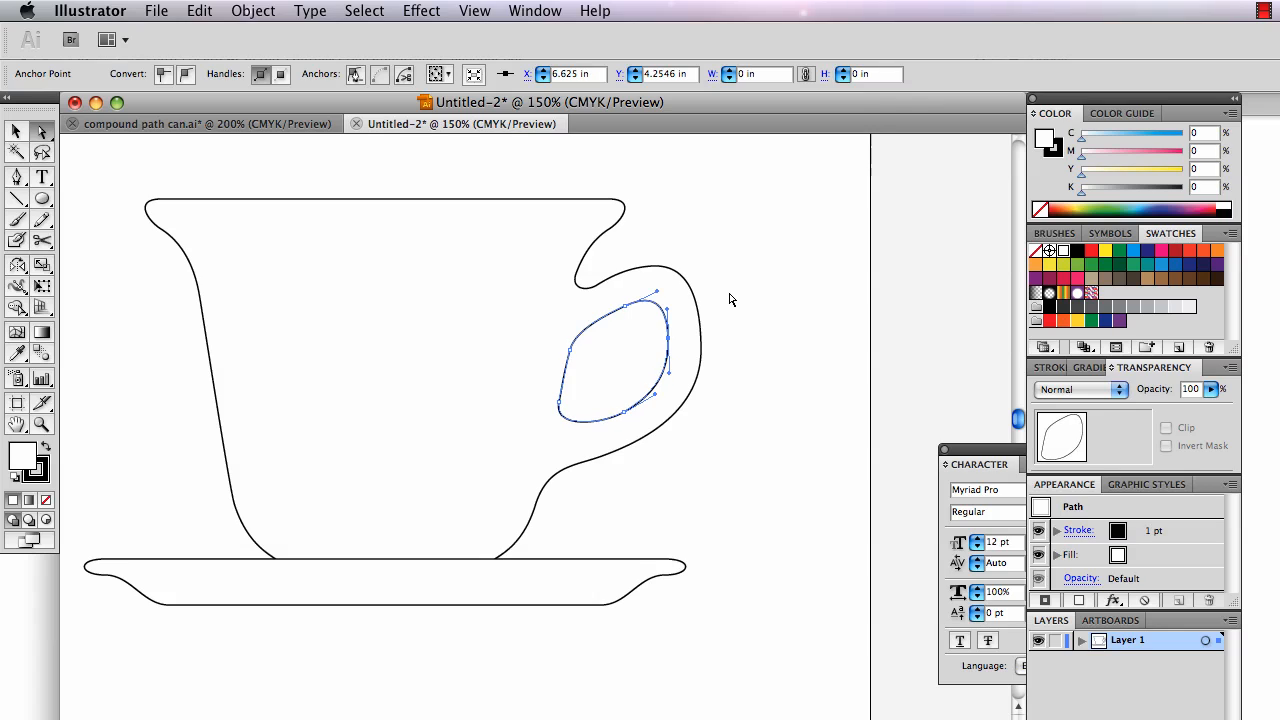
{"action": "mouse_move", "coordinate": [598, 438]}
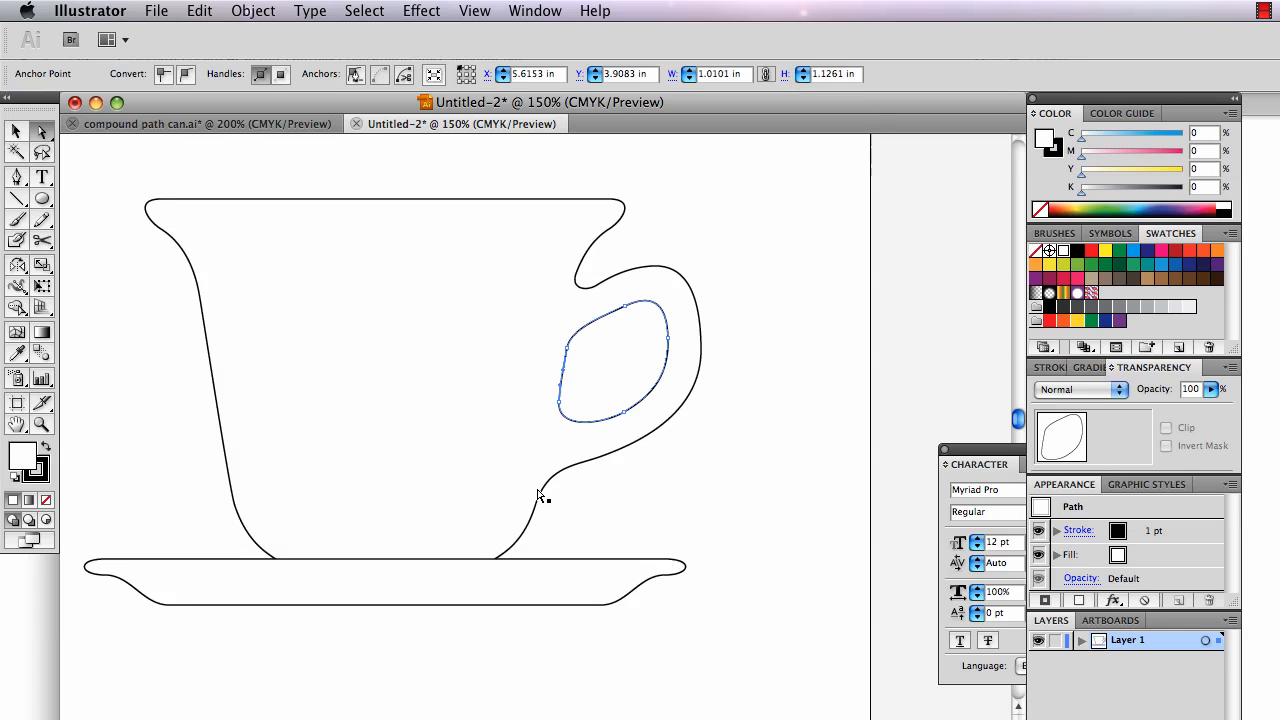
{"action": "mouse_move", "coordinate": [562, 410]}
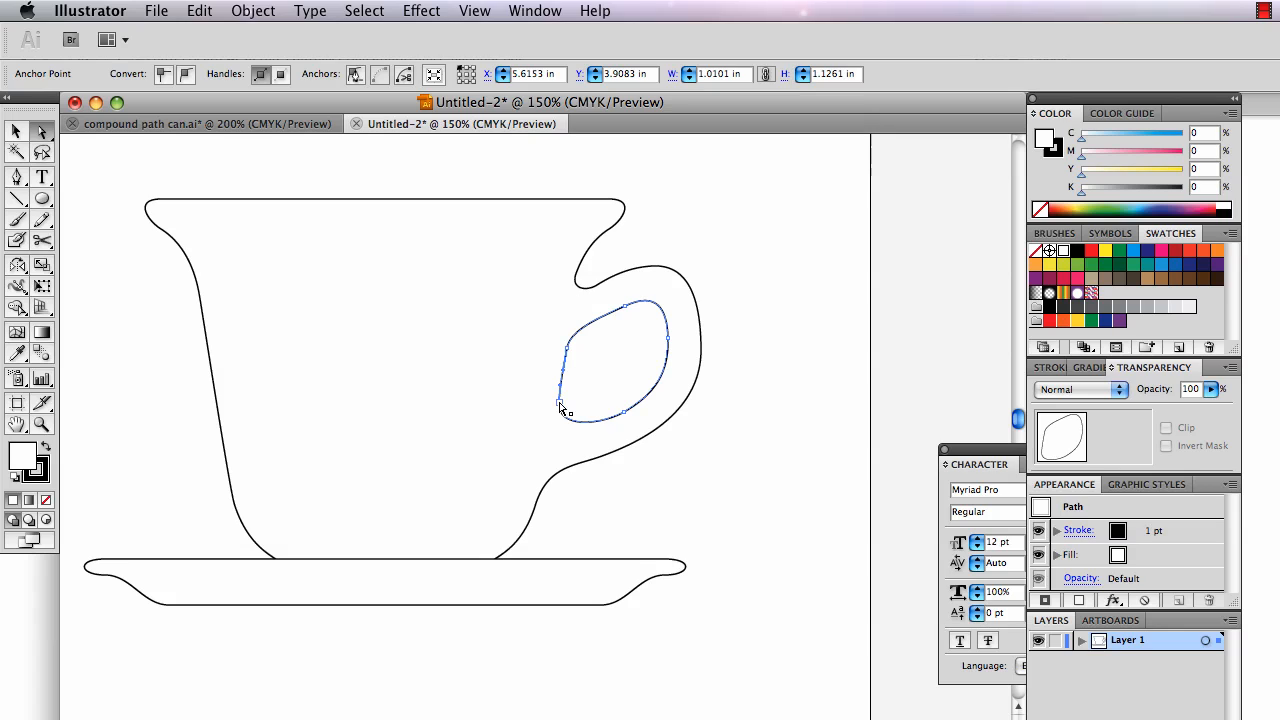
{"action": "left_click", "coordinate": [768, 348]}
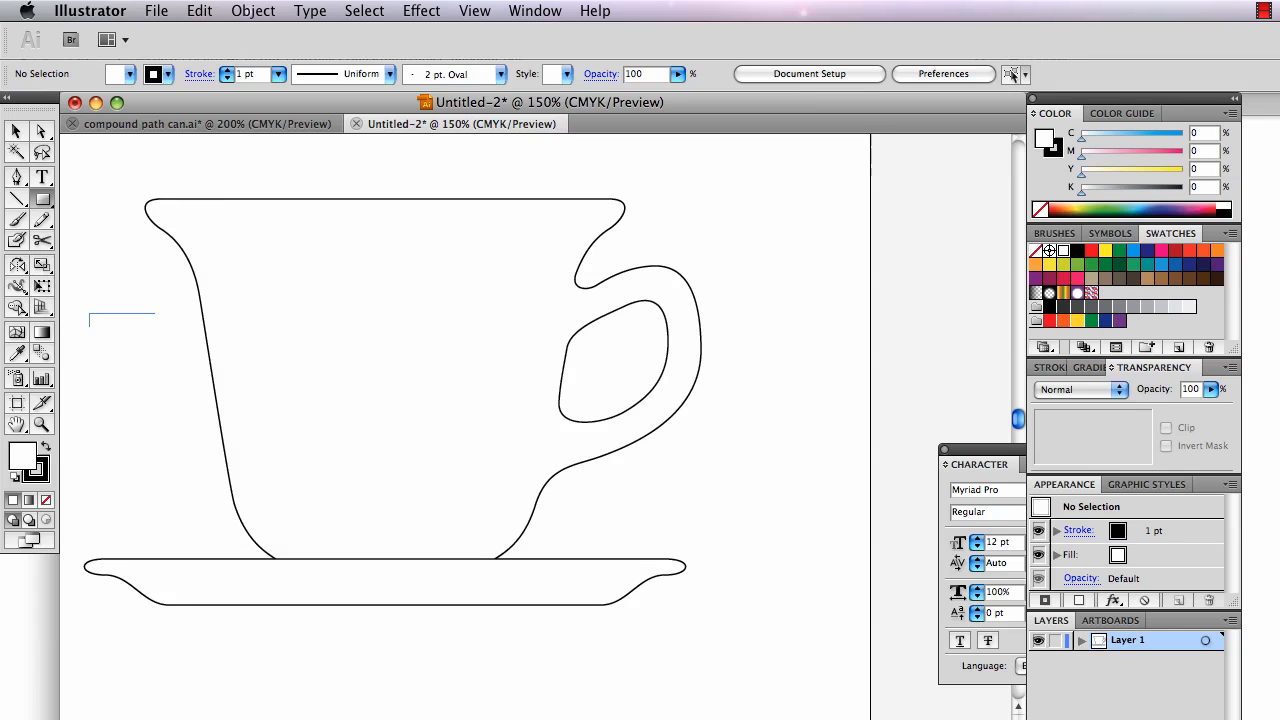
Step: Drag a long horizontal banner rectangle across the middle of the cup
{"action": "left_click_drag", "start_coordinate": [90, 318], "coordinate": [868, 408]}
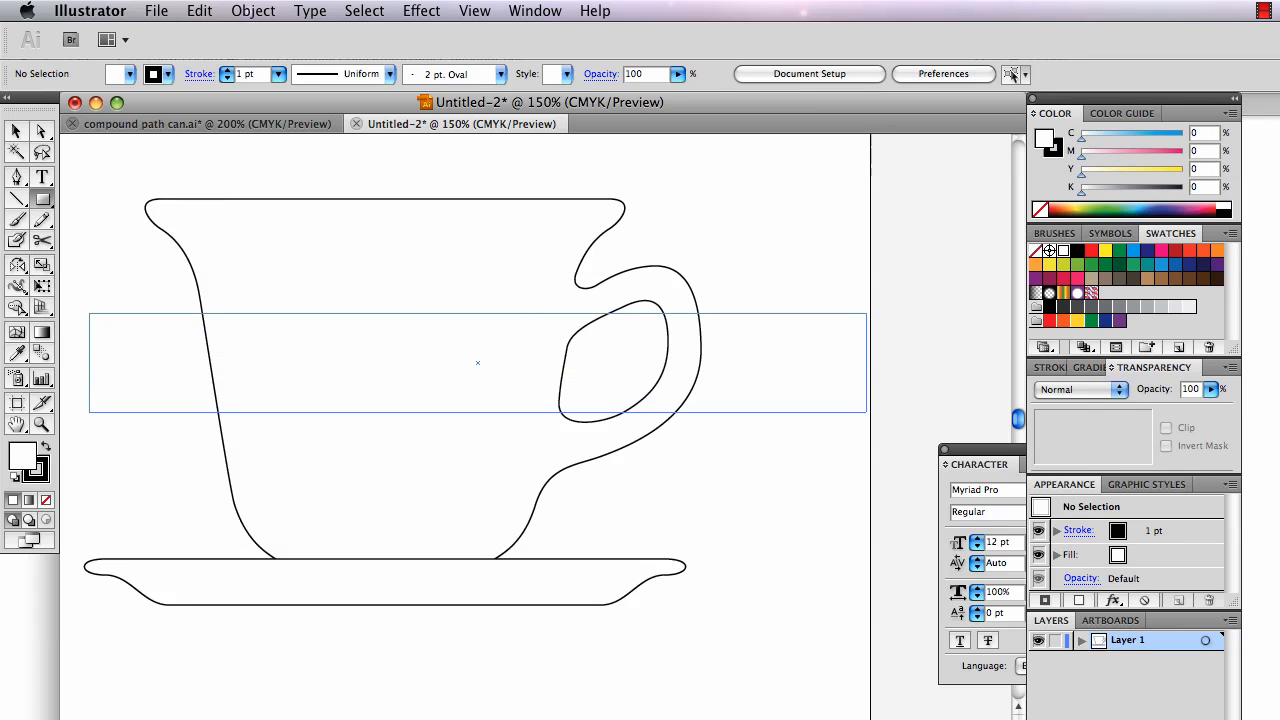
{"action": "left_click", "coordinate": [1120, 264]}
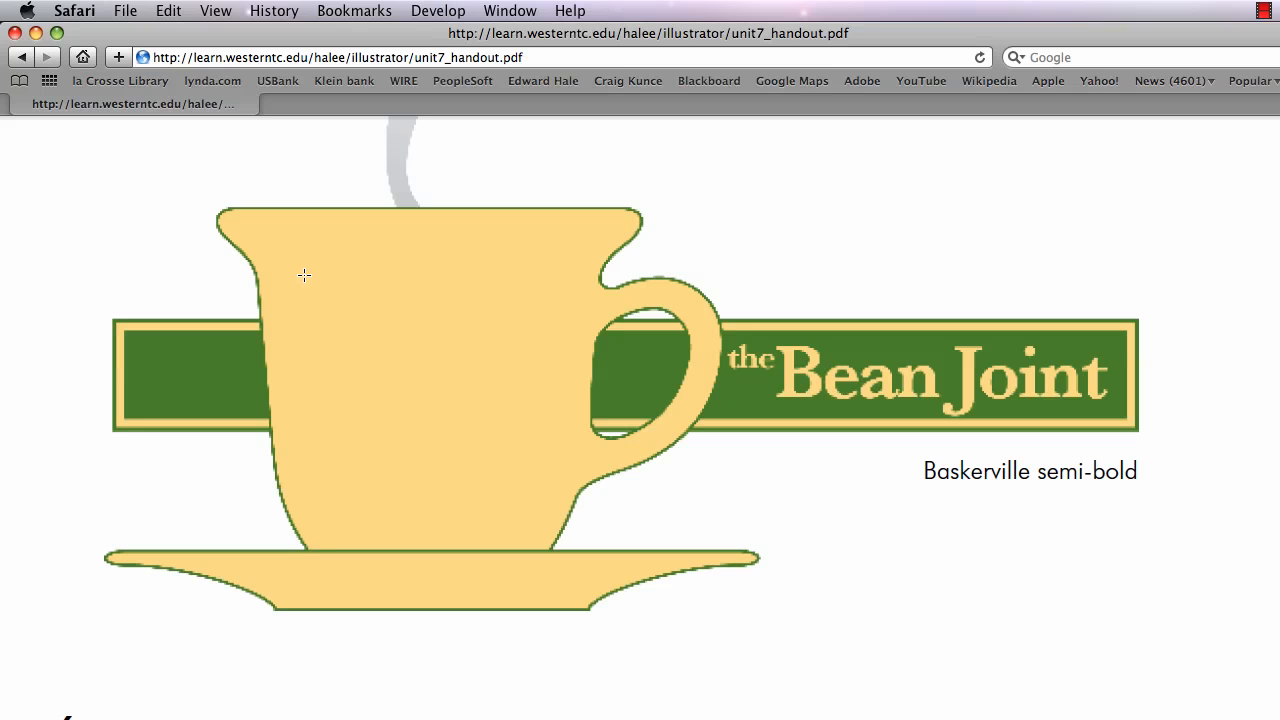
{"action": "mouse_move", "coordinate": [768, 364]}
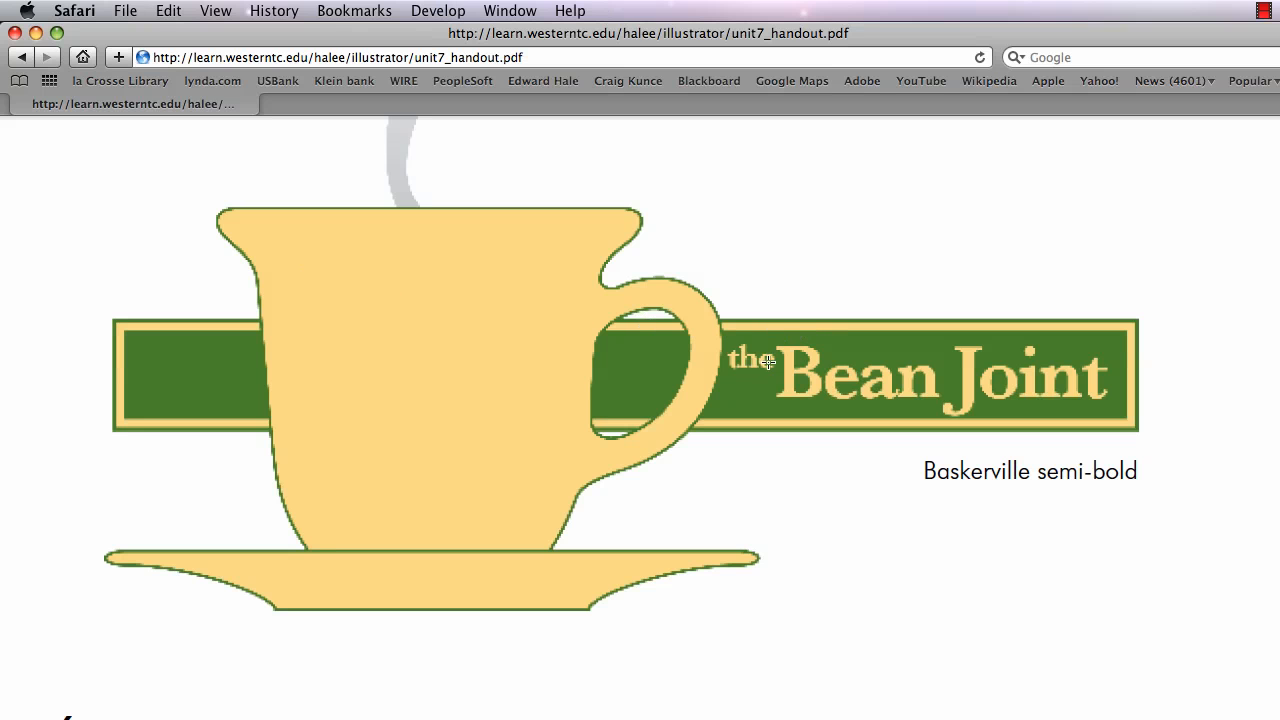
{"action": "mouse_move", "coordinate": [936, 428]}
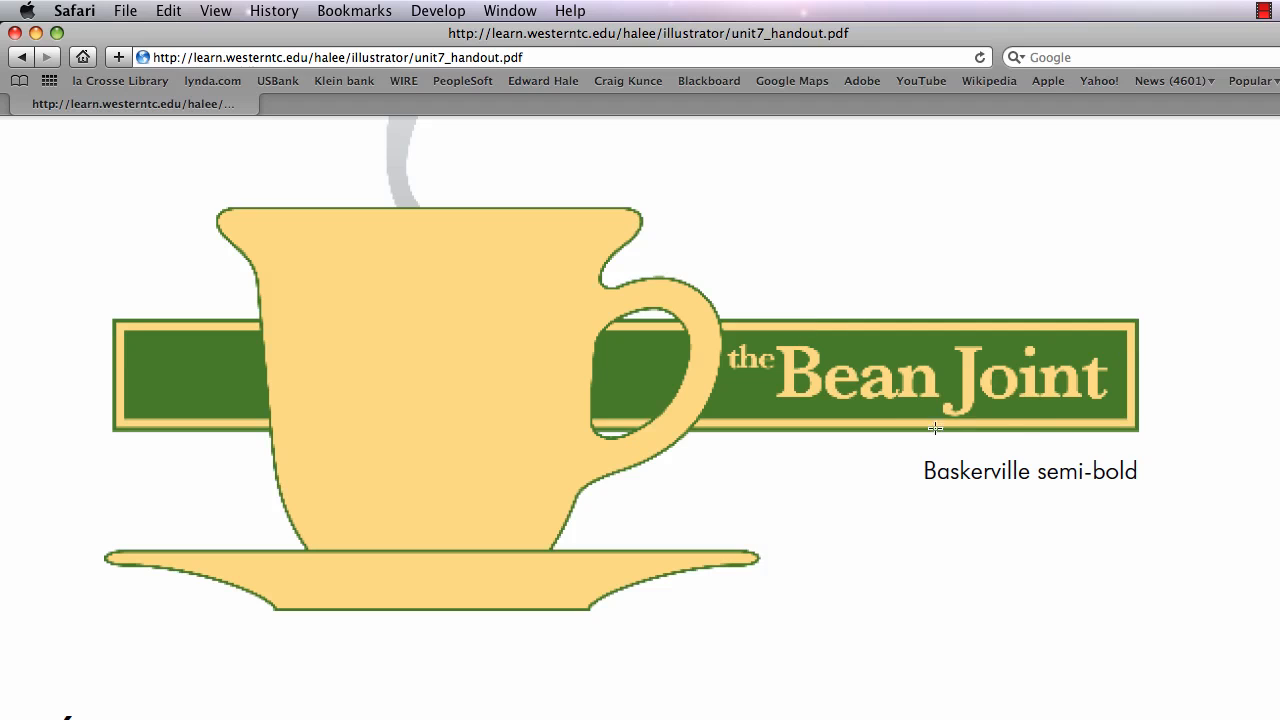
{"action": "mouse_move", "coordinate": [648, 378]}
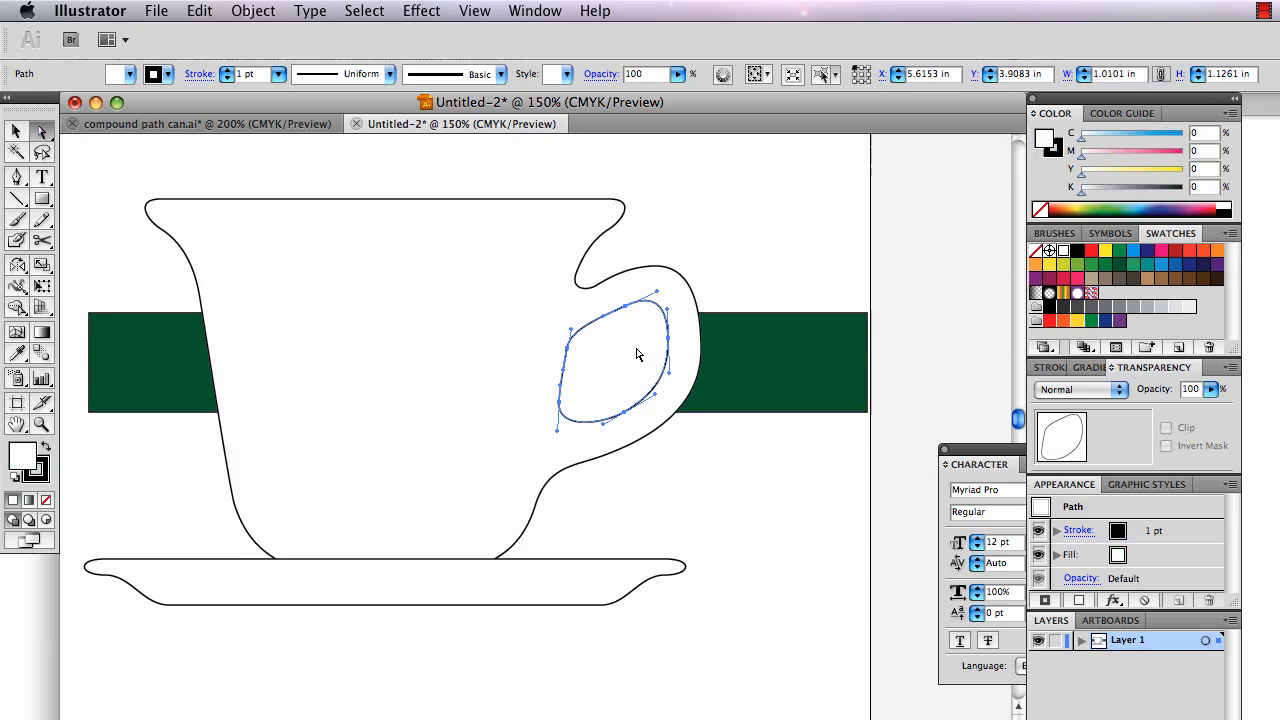
{"action": "mouse_move", "coordinate": [592, 304]}
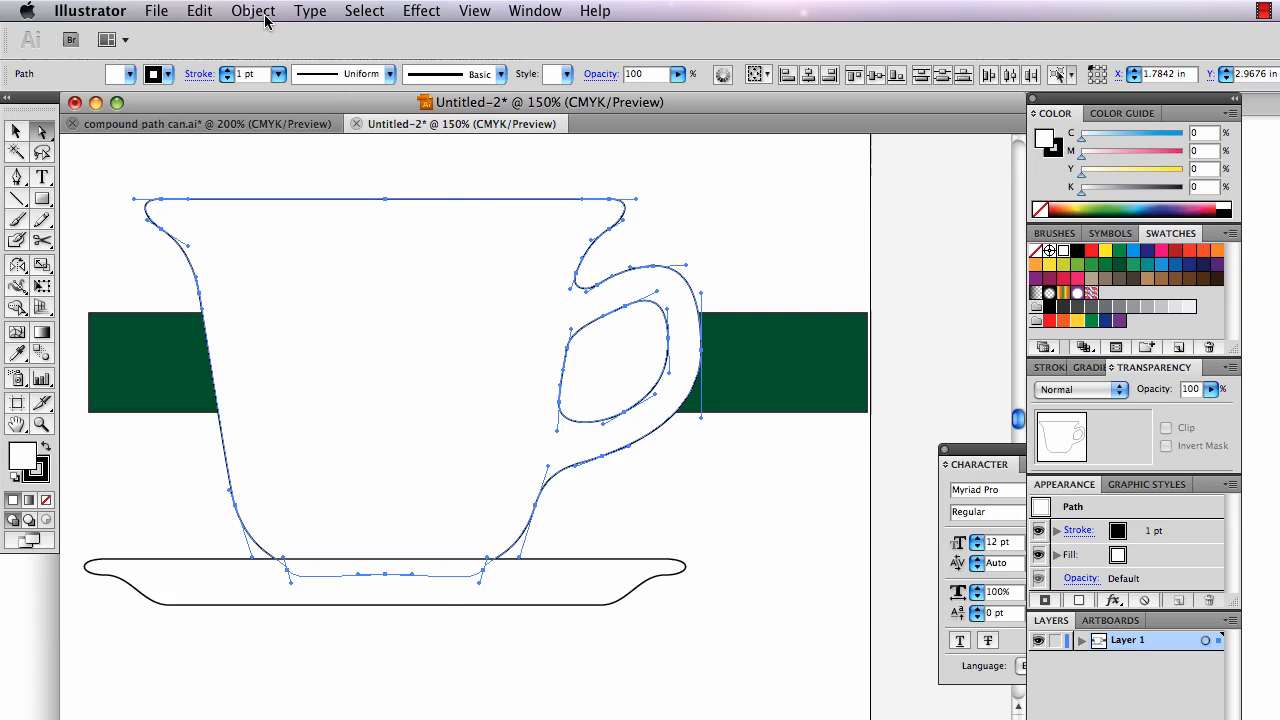
Step: Make the cup outline and handle opening one compound path so the banner shows through
{"action": "left_click", "coordinate": [244, 12]}
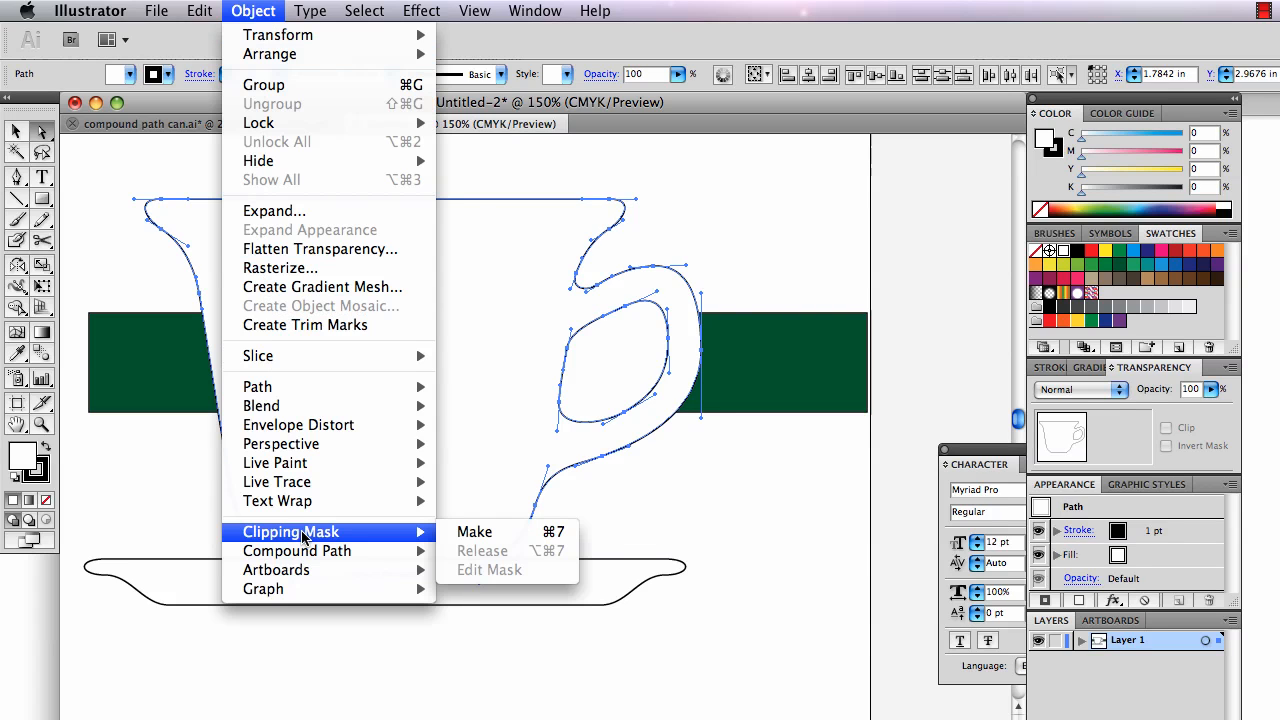
{"action": "mouse_move", "coordinate": [296, 552]}
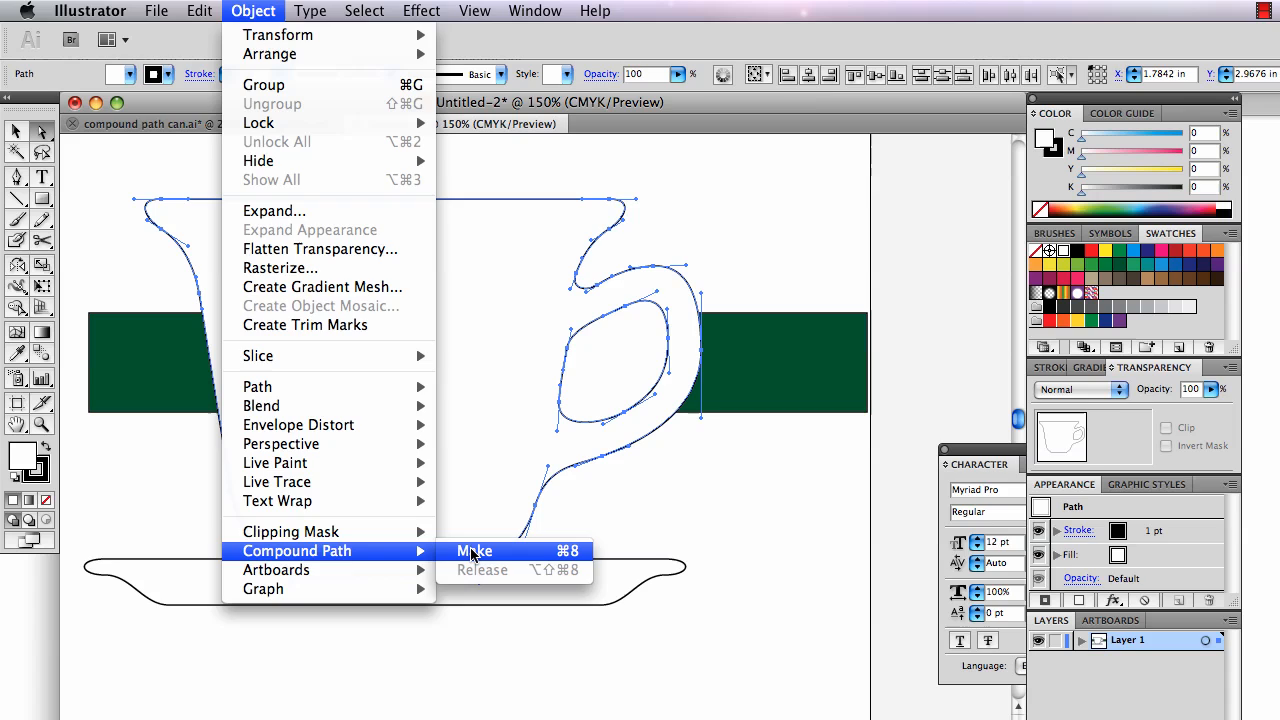
{"action": "left_click", "coordinate": [476, 552]}
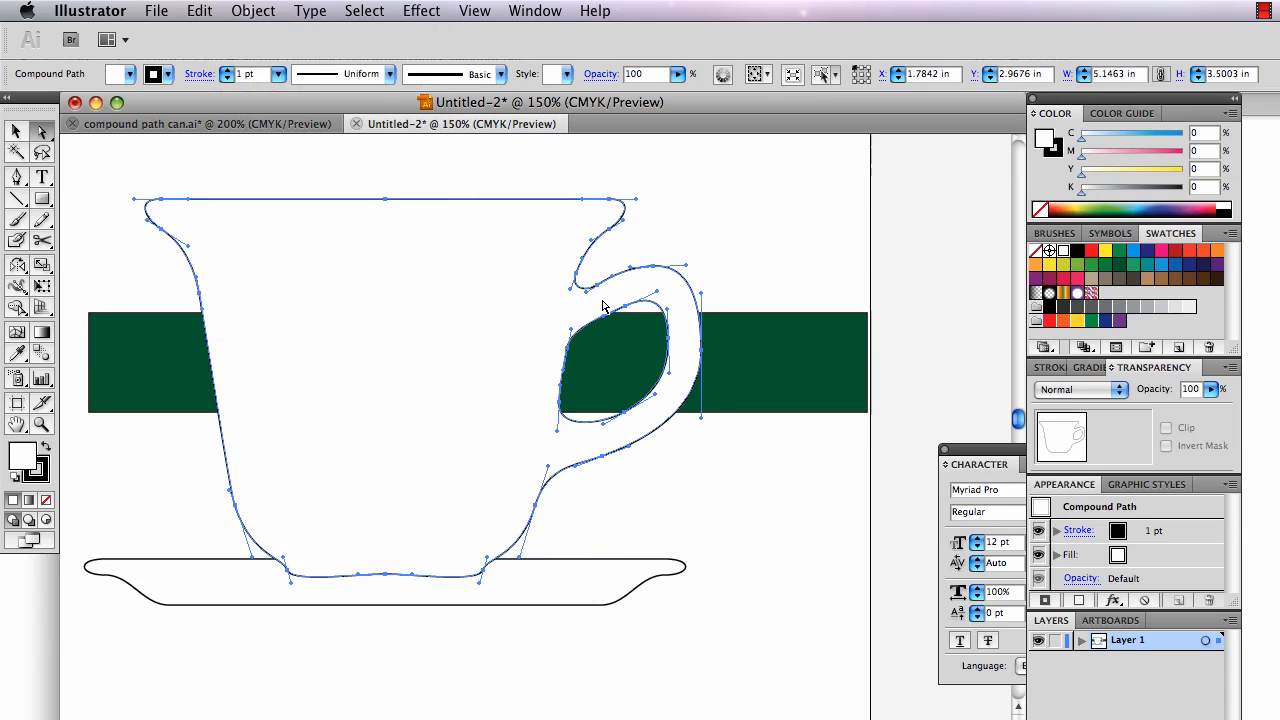
{"action": "mouse_move", "coordinate": [1092, 260]}
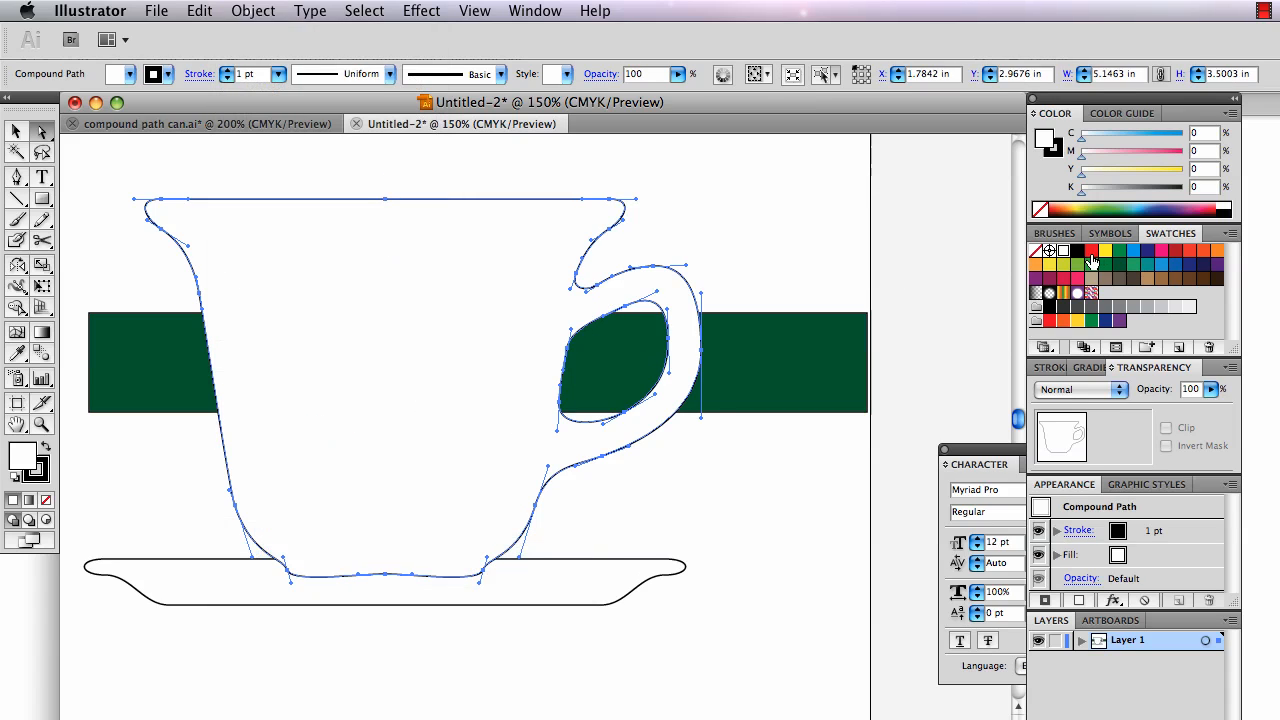
{"action": "mouse_move", "coordinate": [1108, 258]}
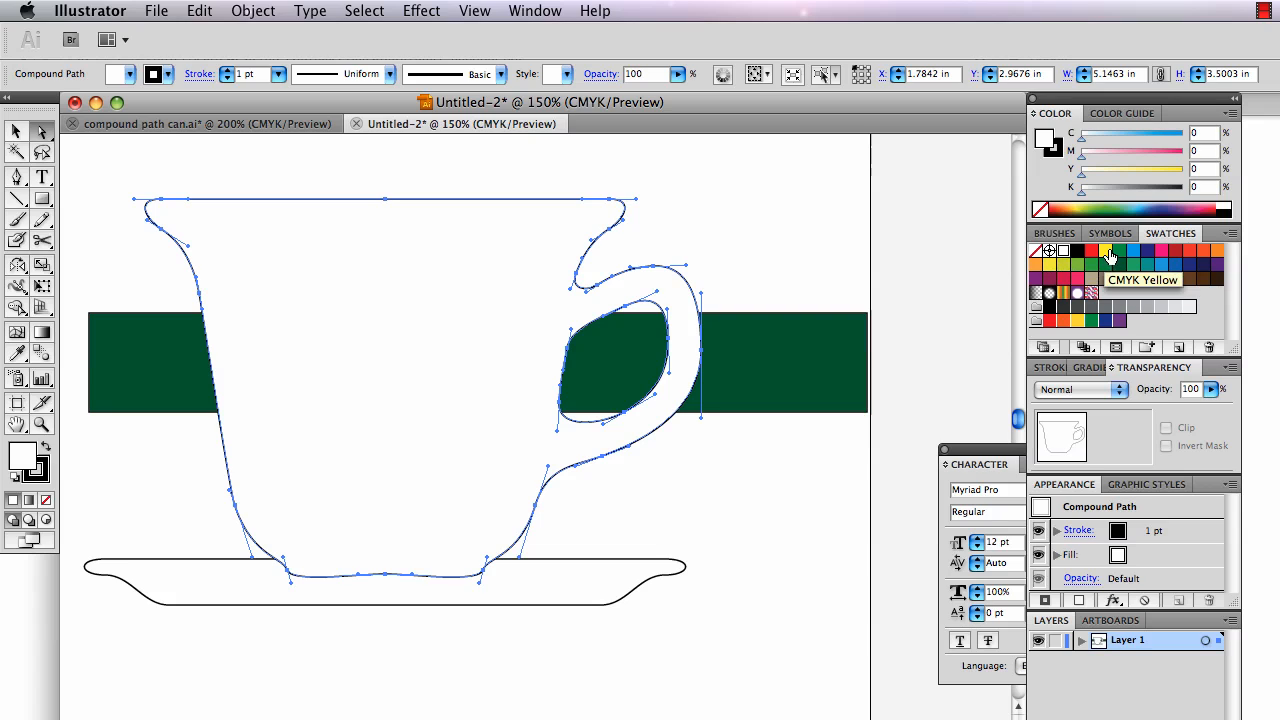
Step: Fill the cup with CMYK Yellow lightened to pale cream, compare with the reference, then tint its stroke green
{"action": "left_click", "coordinate": [1110, 252]}
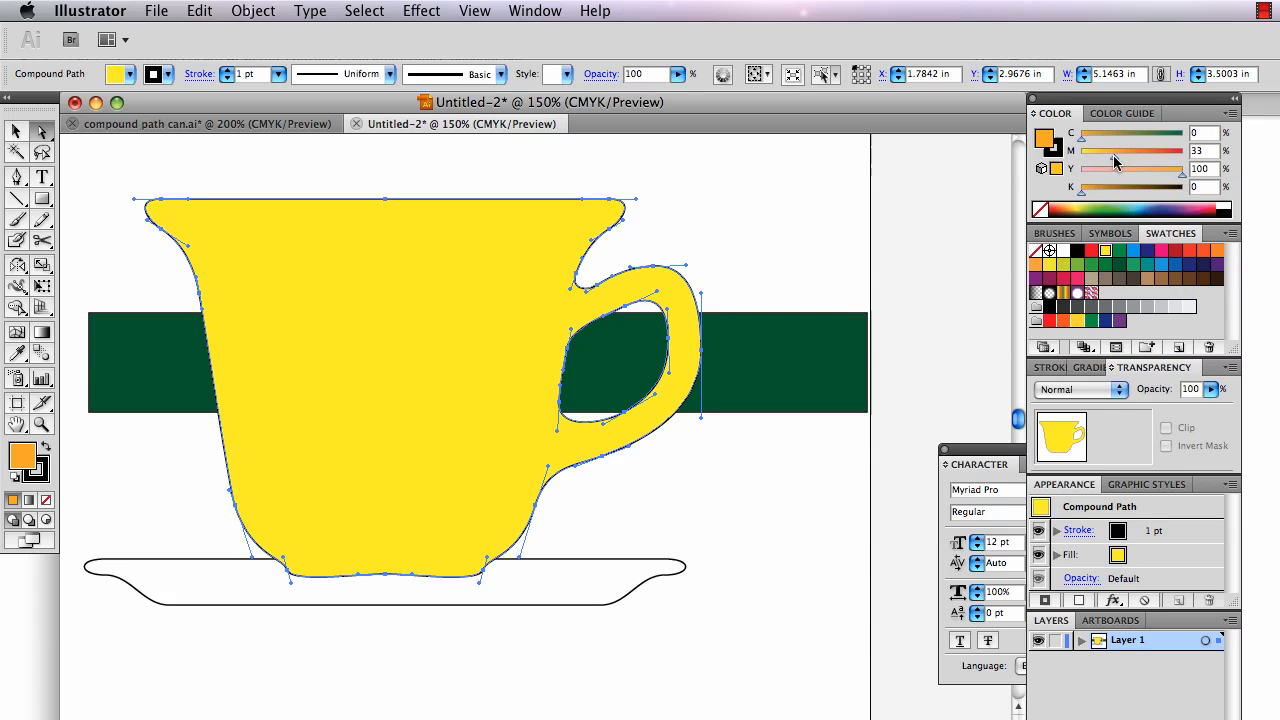
{"action": "left_click_drag", "start_coordinate": [1200, 168], "coordinate": [1156, 186]}
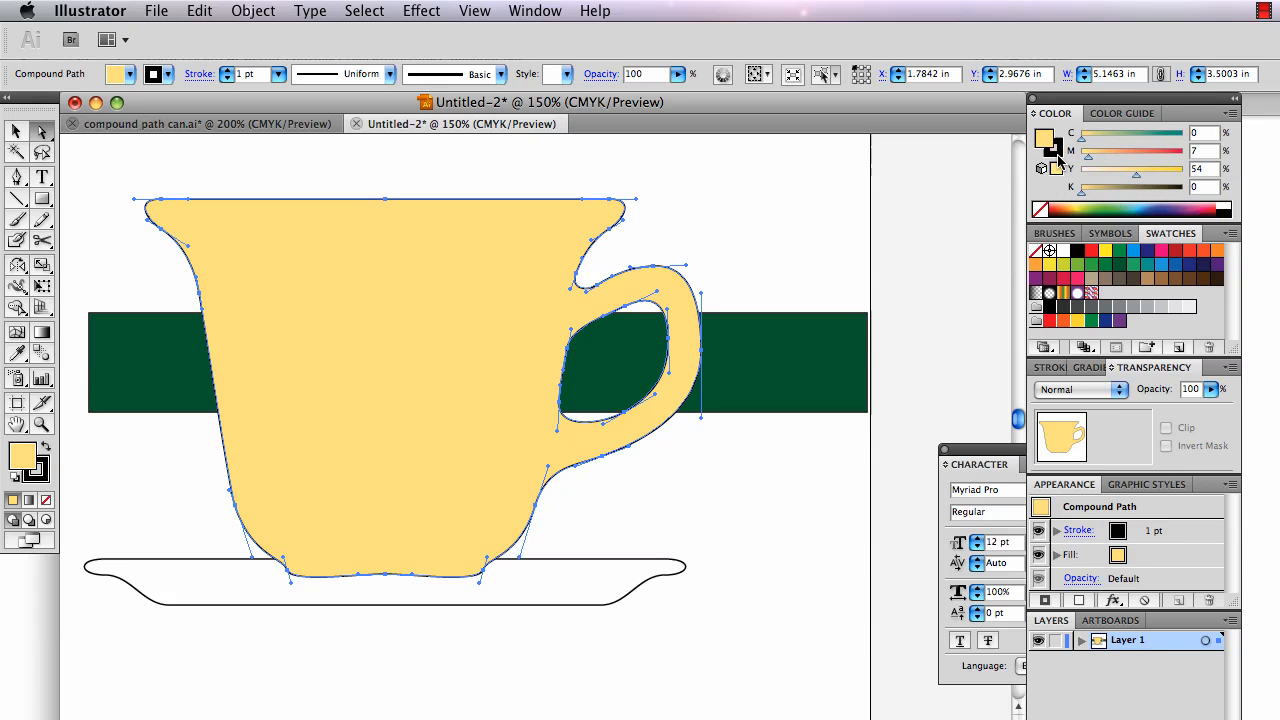
{"action": "left_click", "coordinate": [240, 524]}
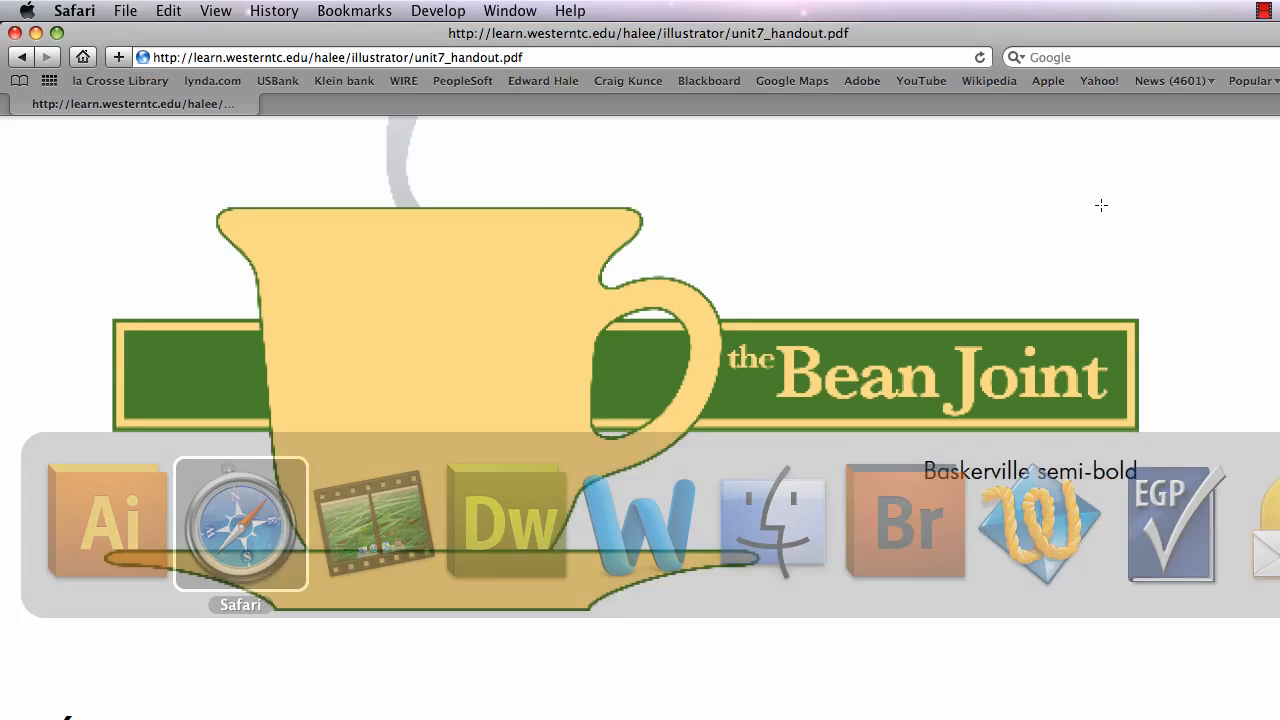
{"action": "left_click", "coordinate": [108, 524]}
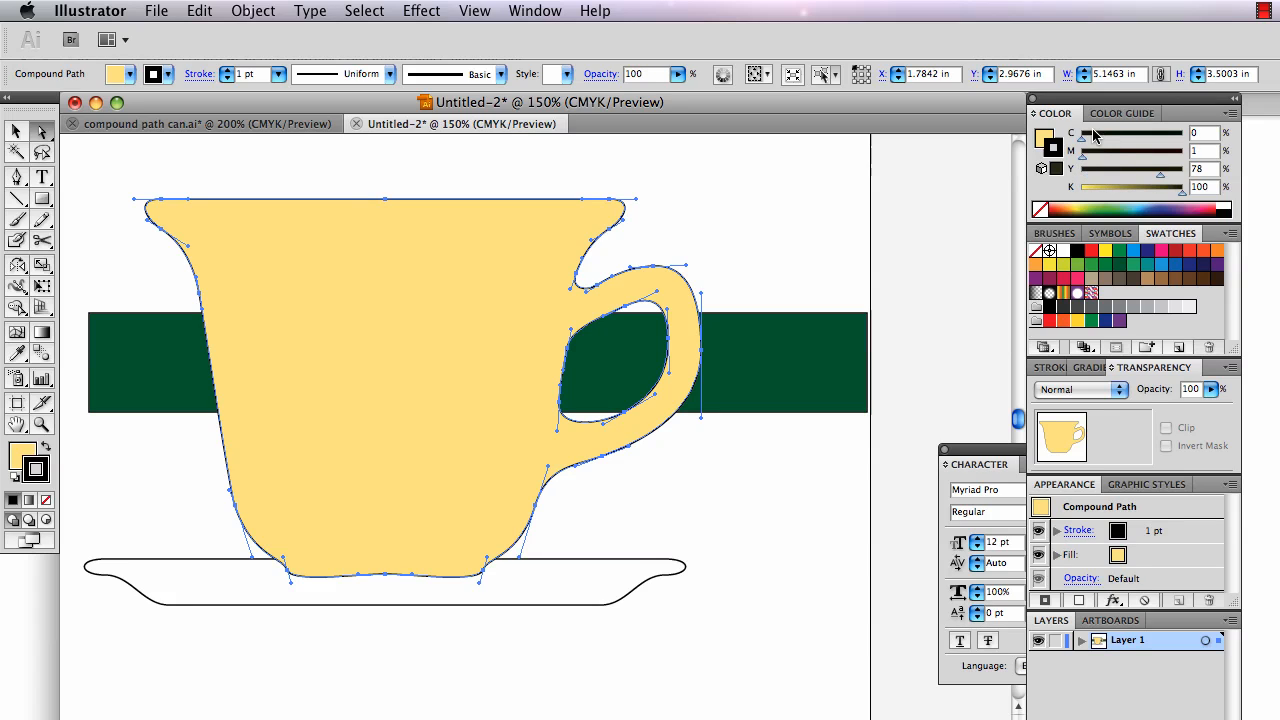
{"action": "left_click_drag", "start_coordinate": [1082, 132], "coordinate": [1190, 132]}
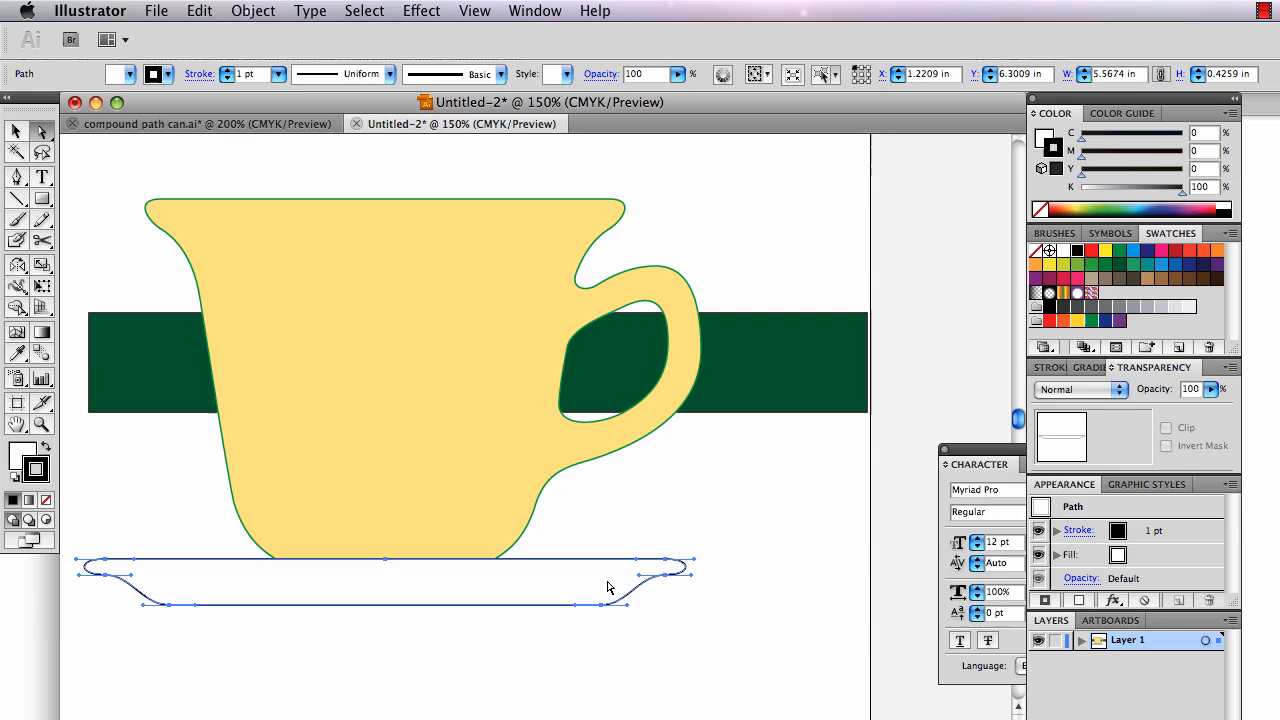
{"action": "mouse_move", "coordinate": [1156, 160]}
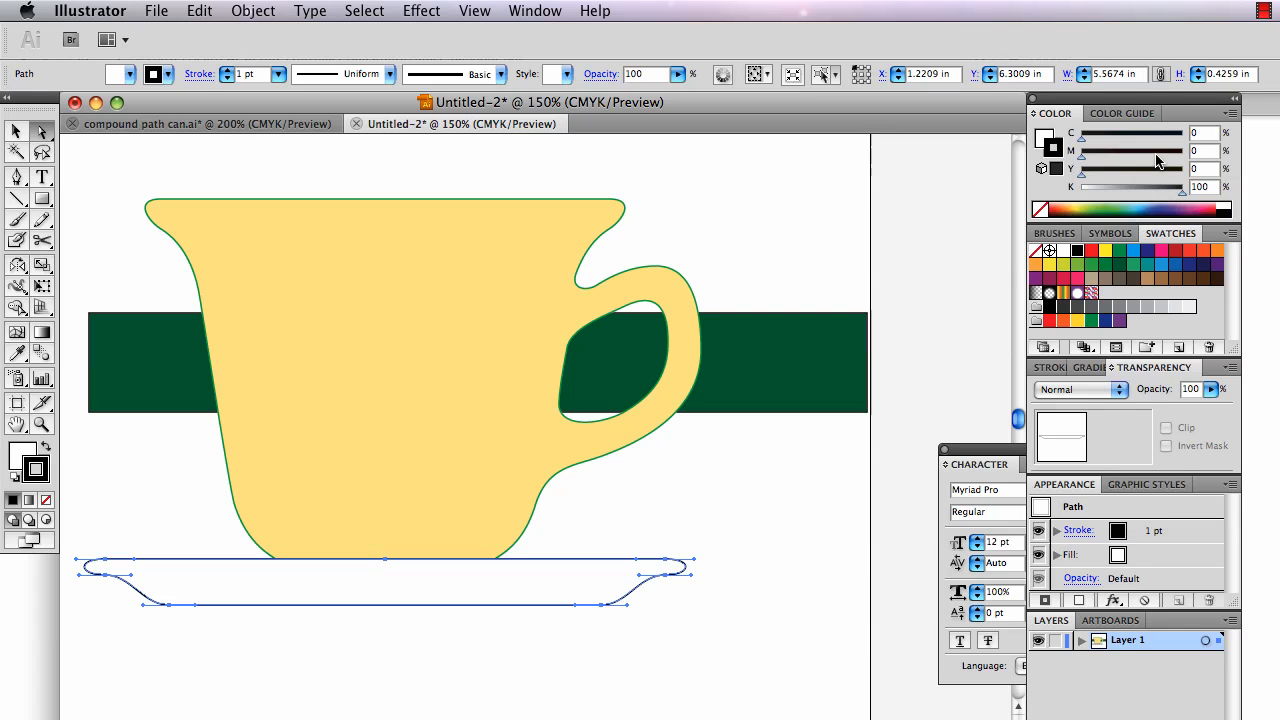
{"action": "mouse_move", "coordinate": [1082, 160]}
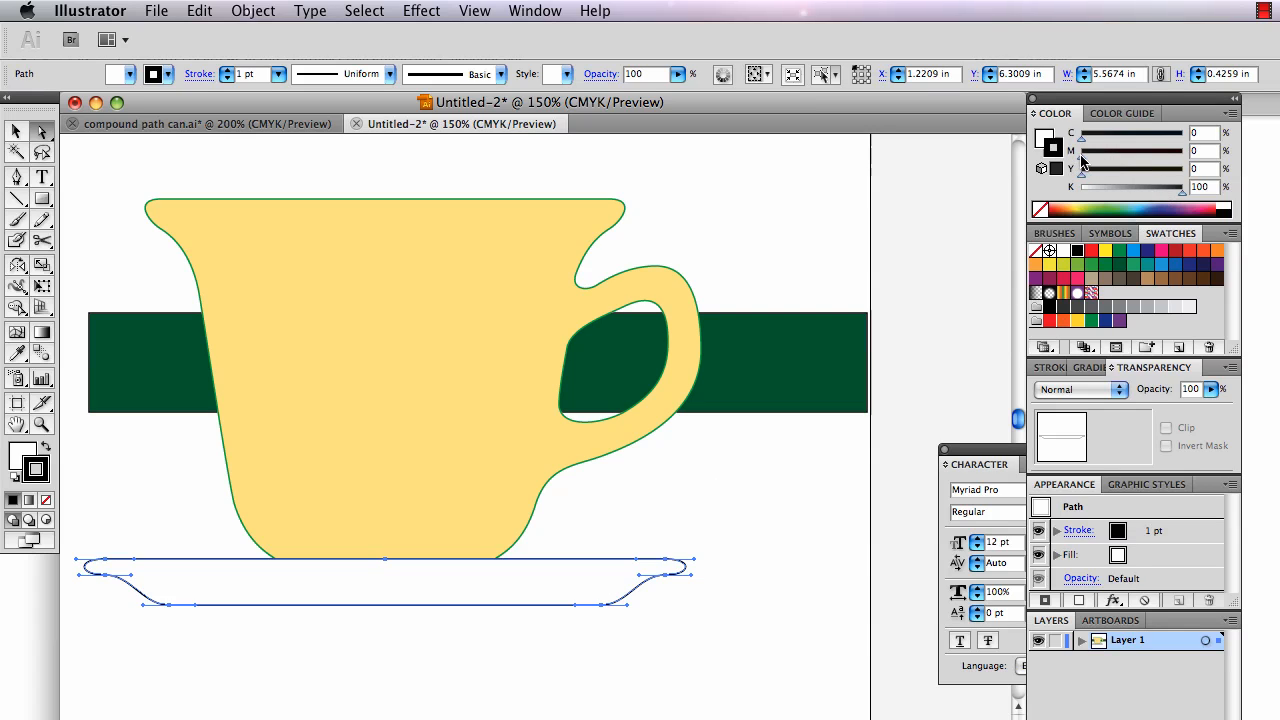